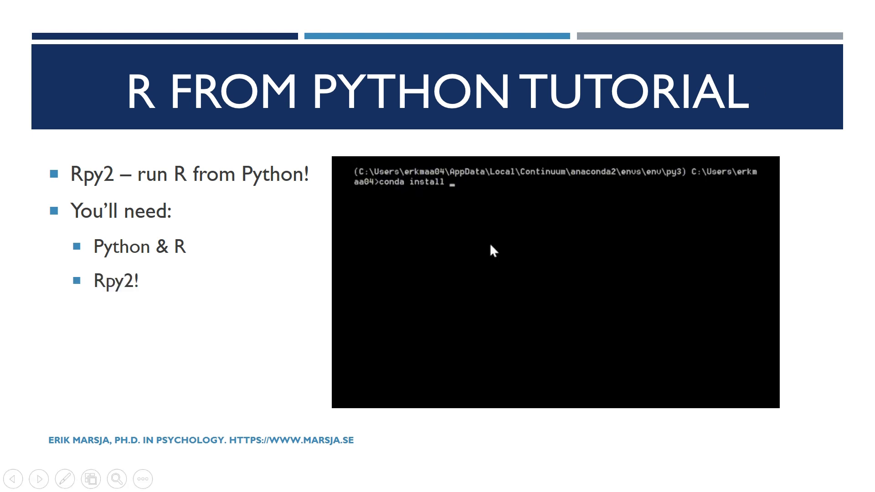
Note the 'conda install -c r rpy2' command from the Rpy2 requirements slide.
type("-c r rpy2")
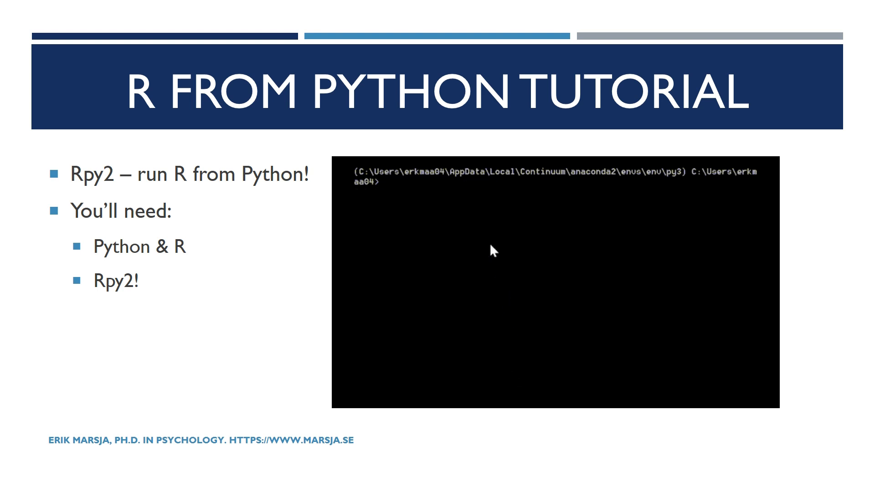
type("conda in")
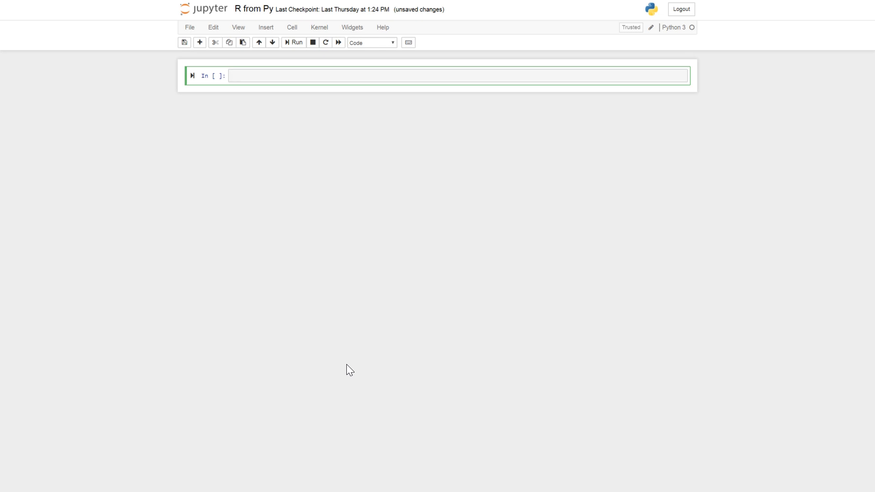
Import rpy2.robjects as robjects and rpy2.robjects.packages as rpackages.
type("imp")
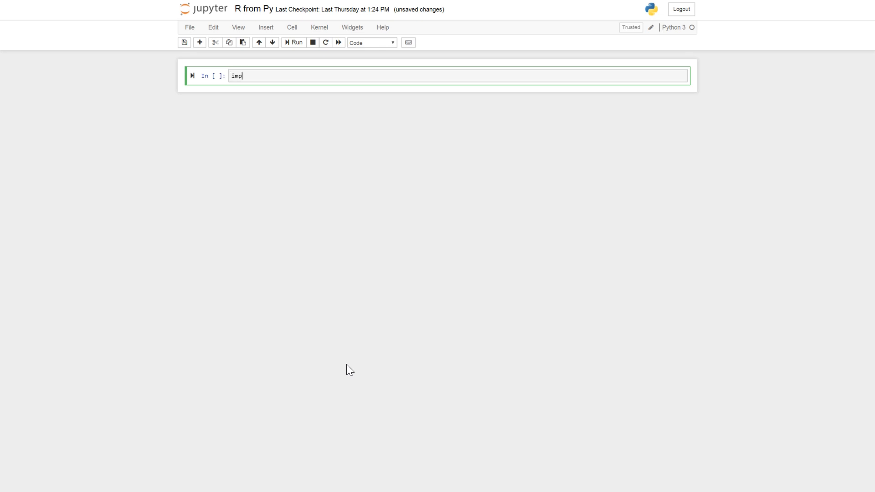
type("import rpy2.robjects as robjects")
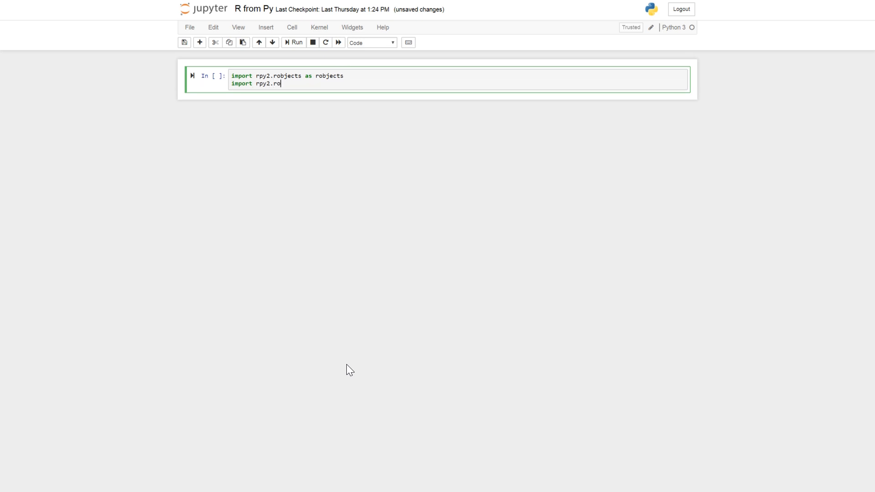
type("bjects.")
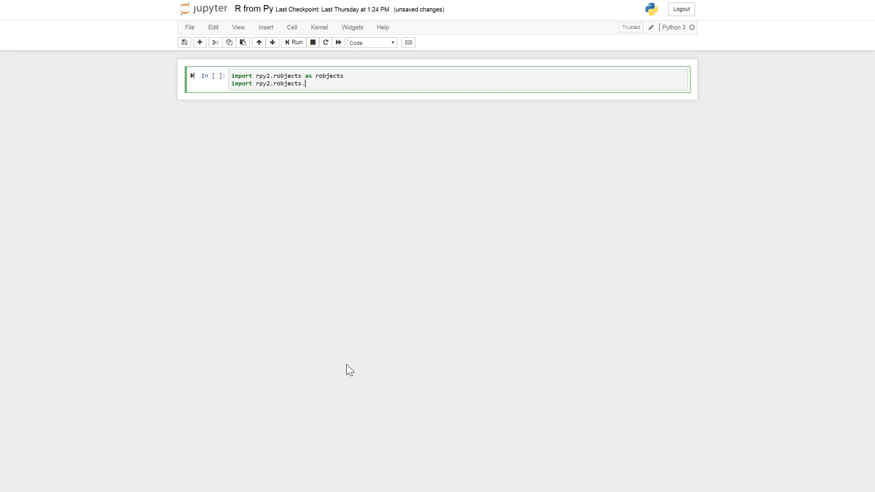
type("packages as")
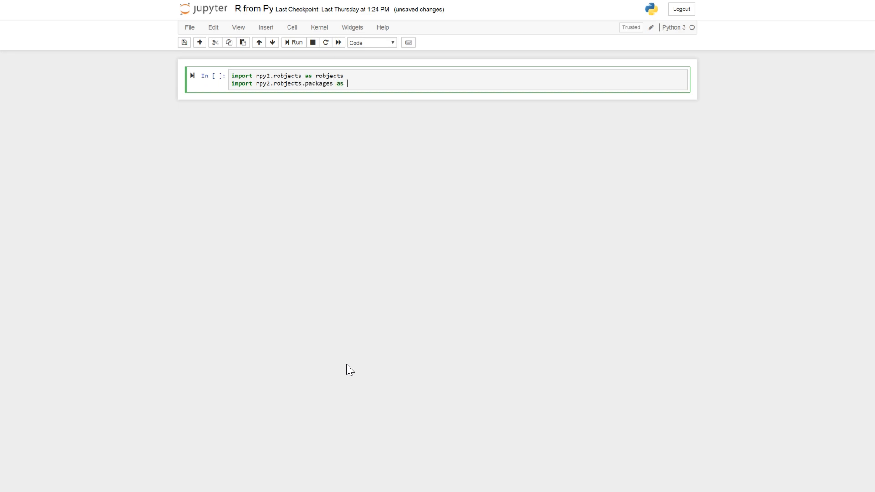
type("rpackages")
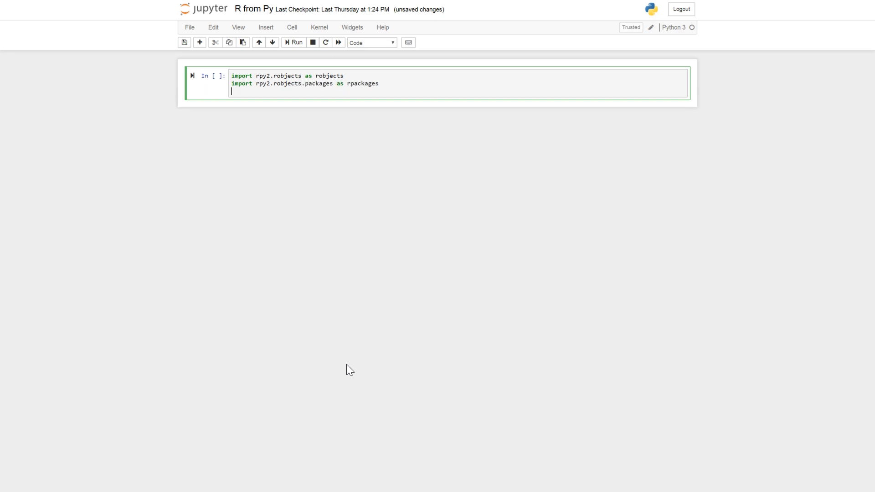
Import StrVector from rpy2.robjects.vectors and run the import cell.
type("from")
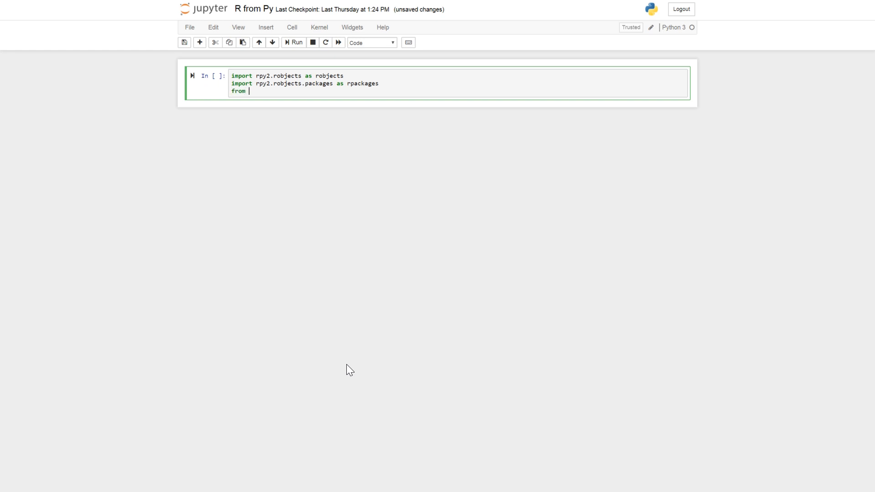
type("rpy2")
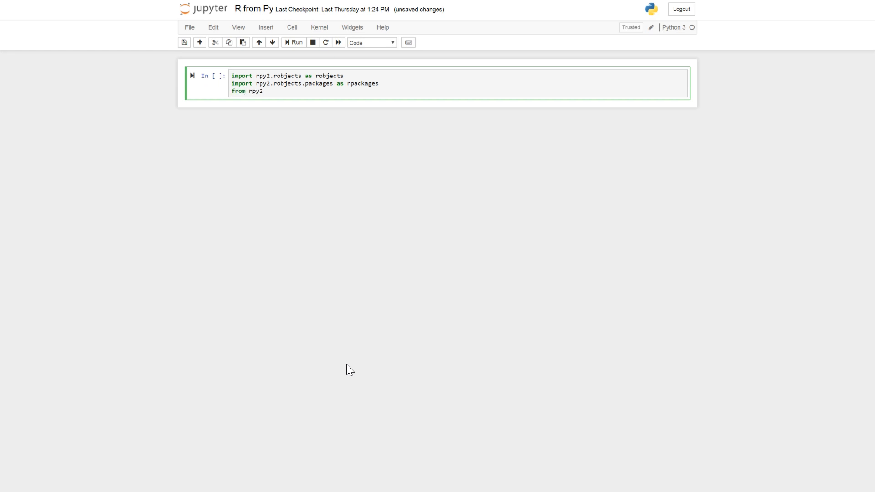
type(".robjects.ve")
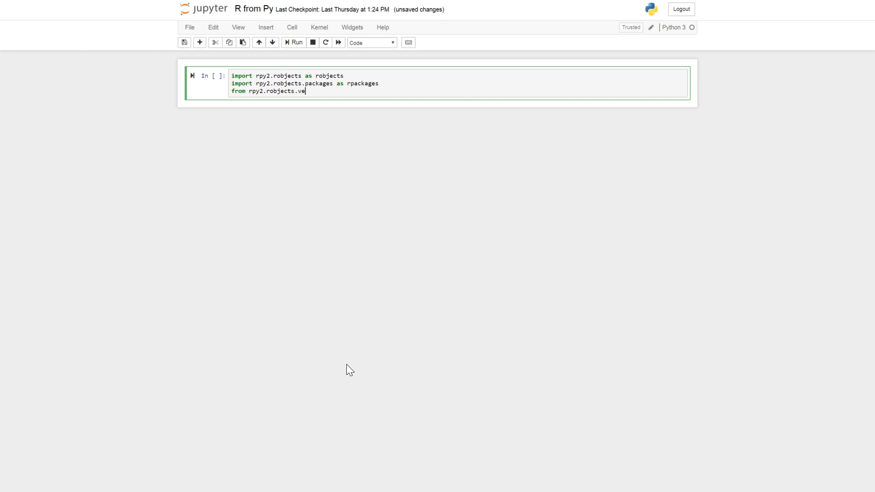
type("ctt")
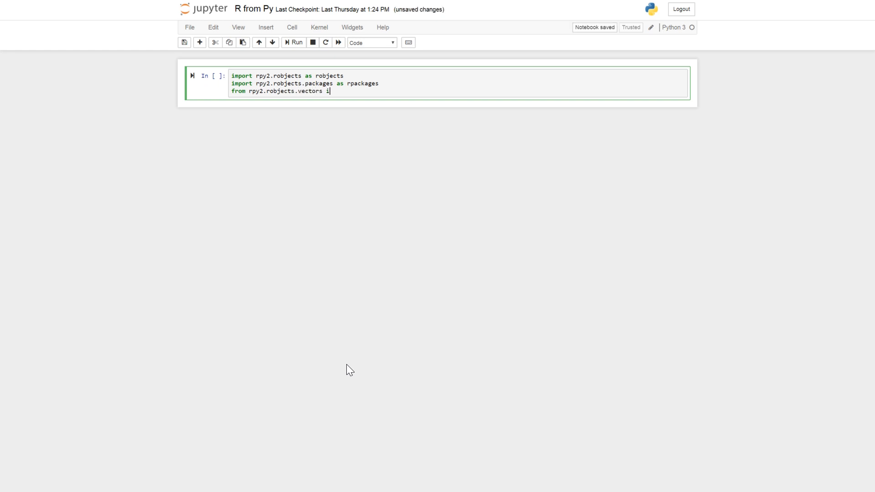
type("mport StrVect")
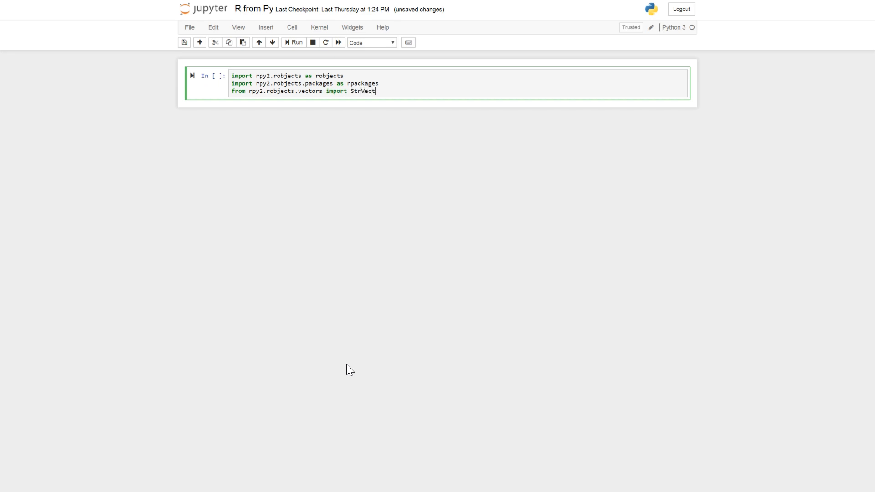
type("or")
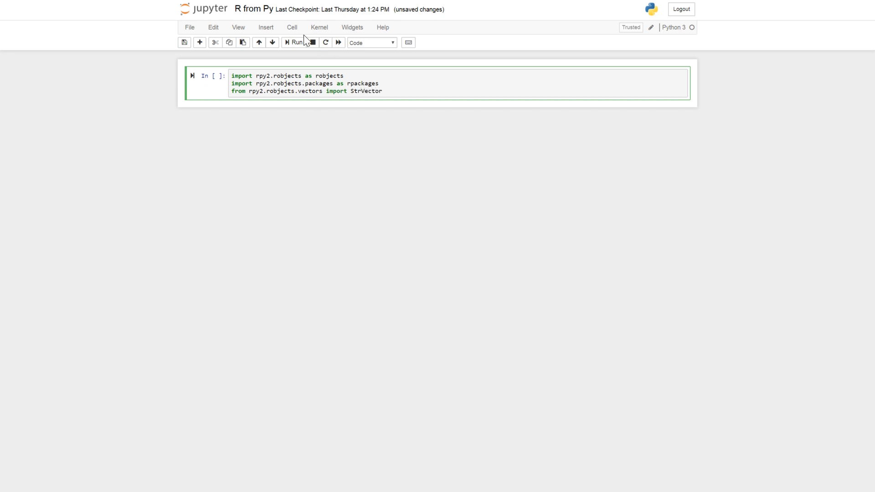
left_click(295, 43)
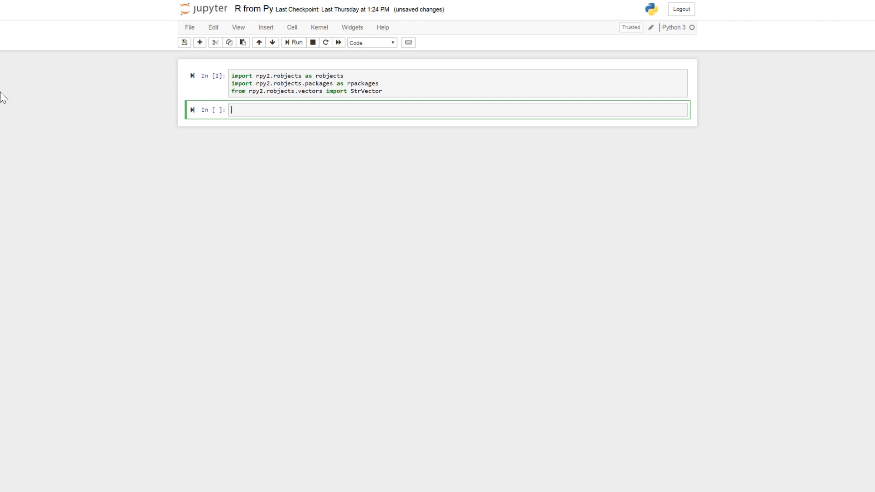
mouse_move(765, 430)
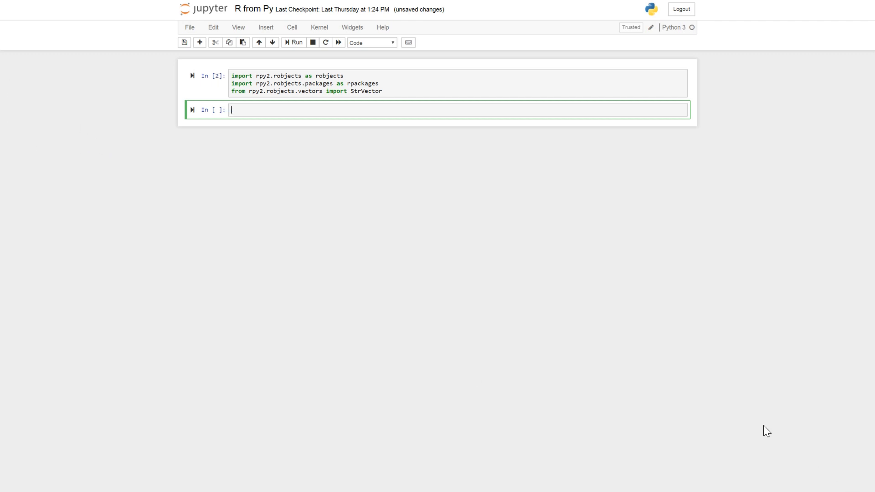
mouse_move(463, 246)
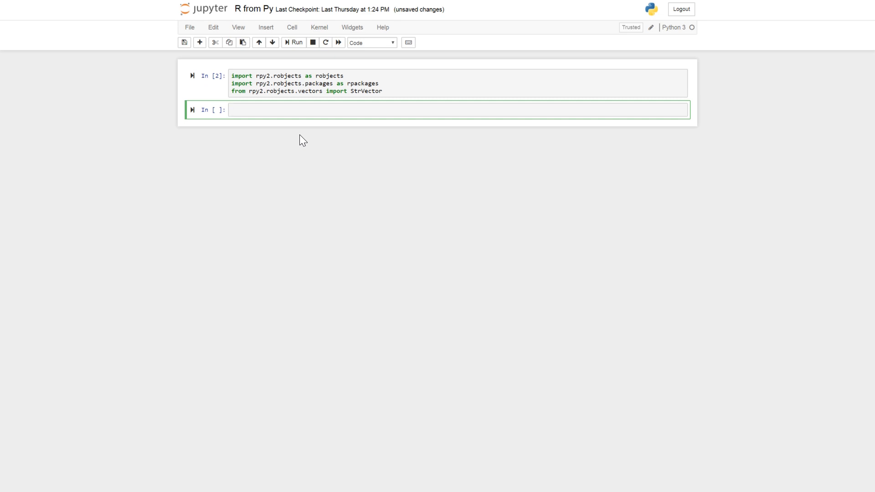
Define package_names as the tuple ('afex', 'emmeans').
type("package")
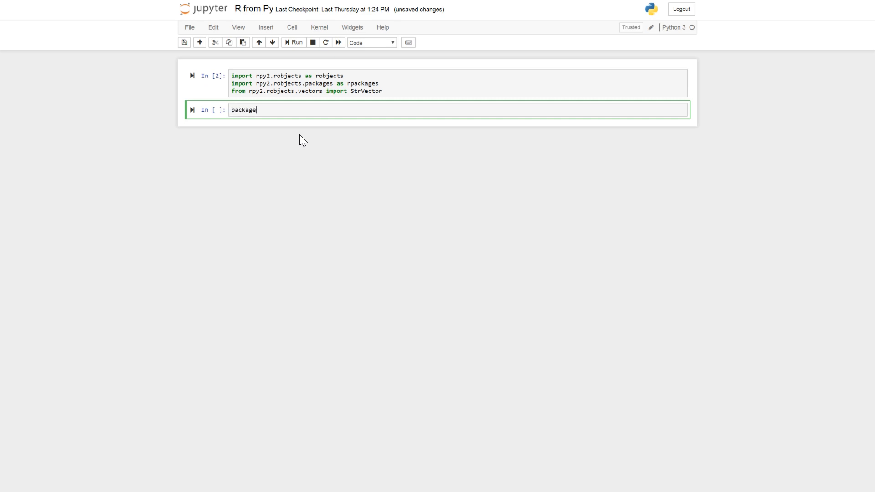
type("_names =")
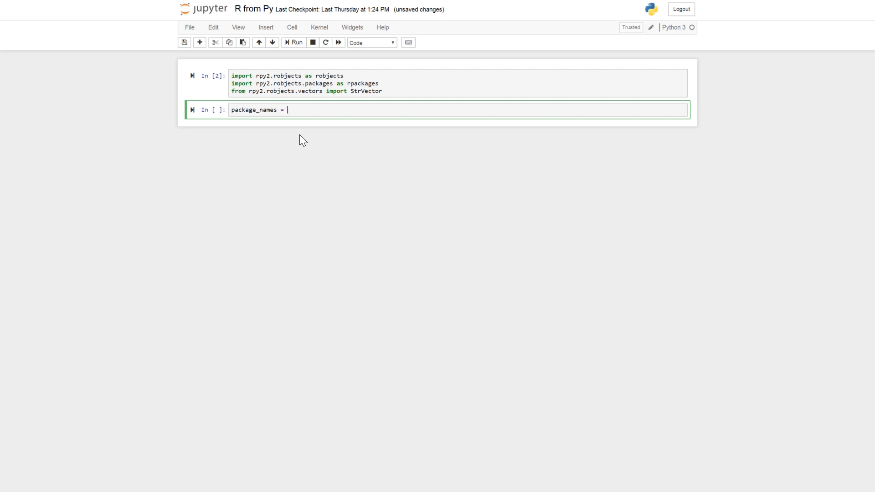
type("('afex')")
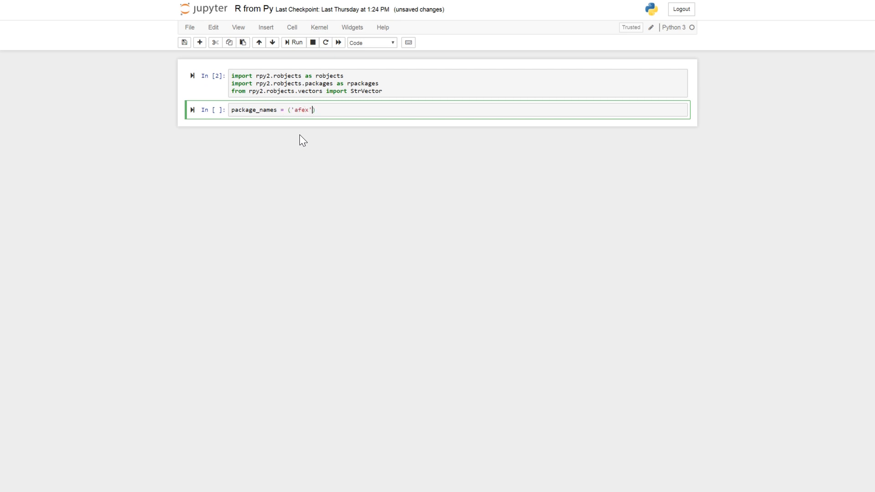
type(", emmeans")
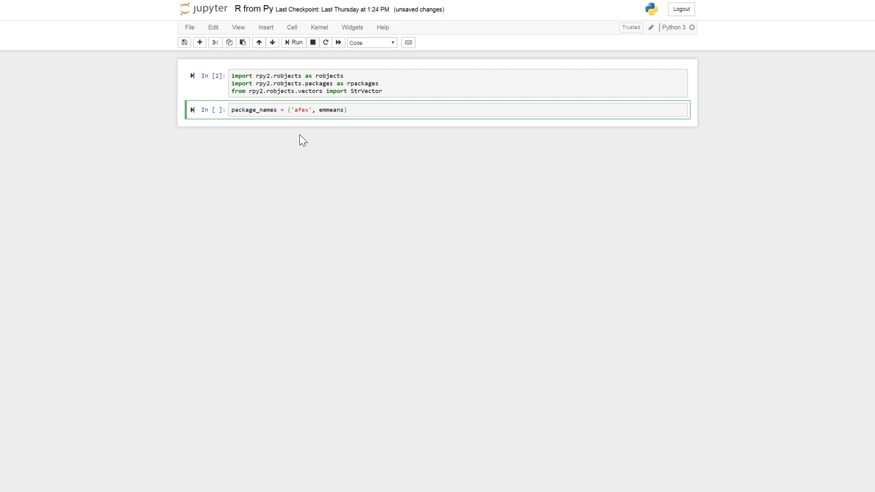
type("'")
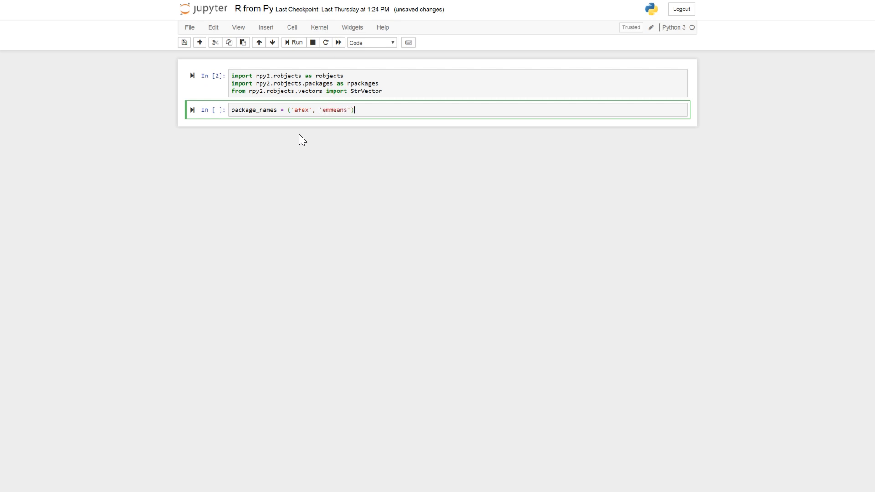
key("enter")
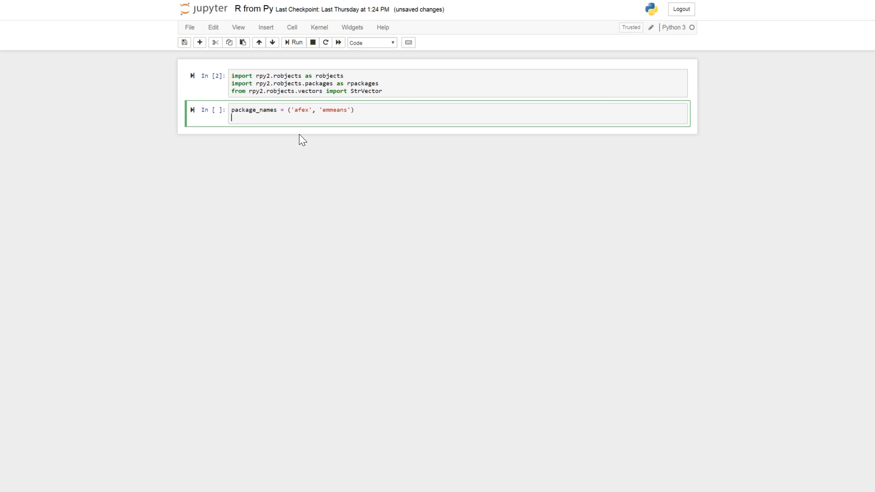
Write the if all(rpackages.isinstalled(x) ...) check over the package names.
type("if all")
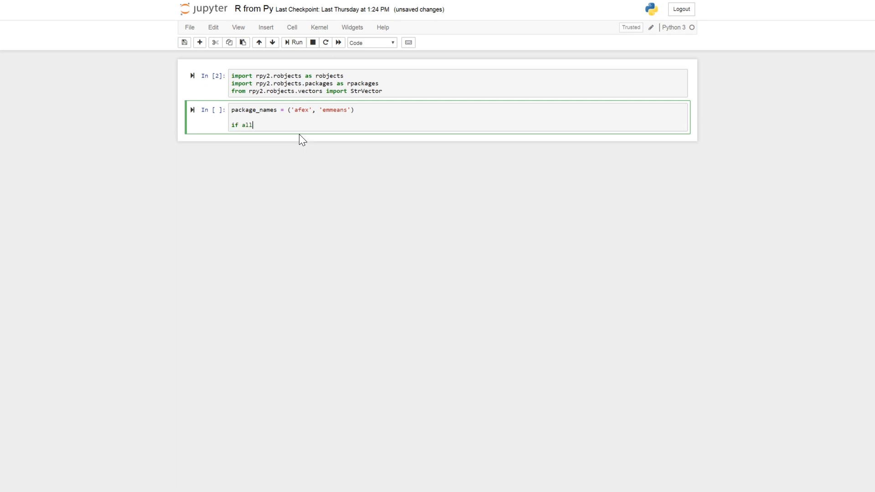
type("(r")
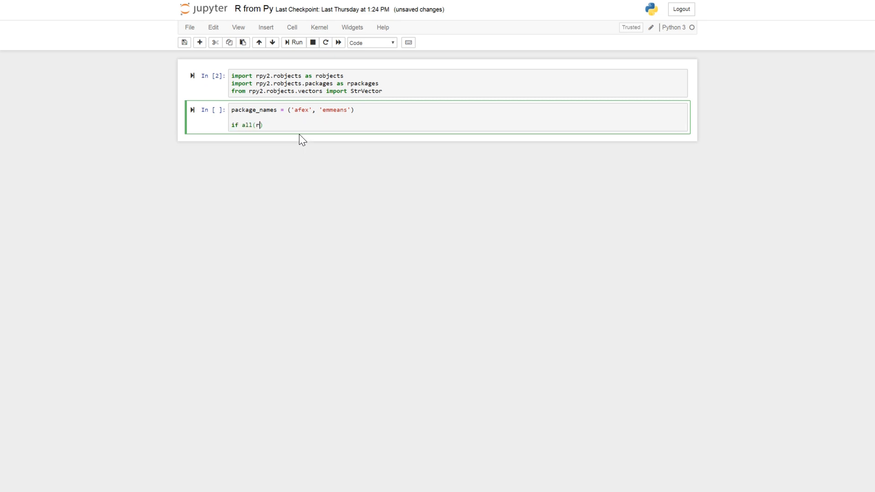
type("packages.isinstalled(x")
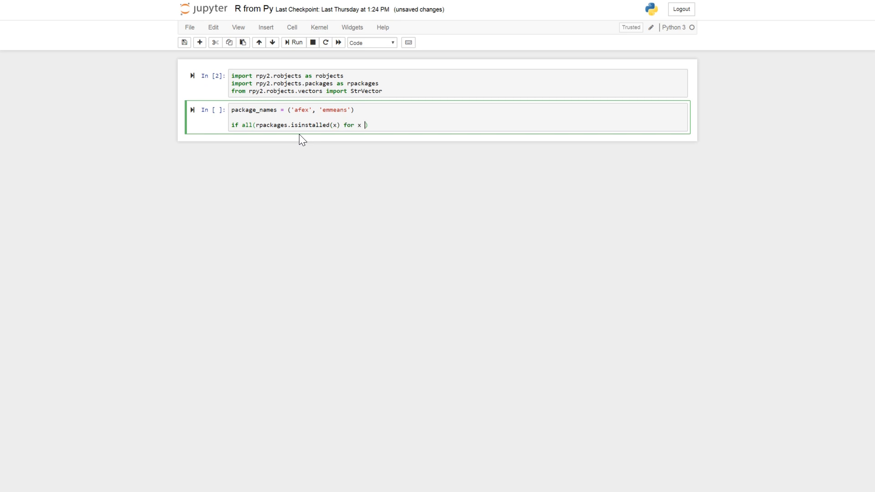
type("in package)")
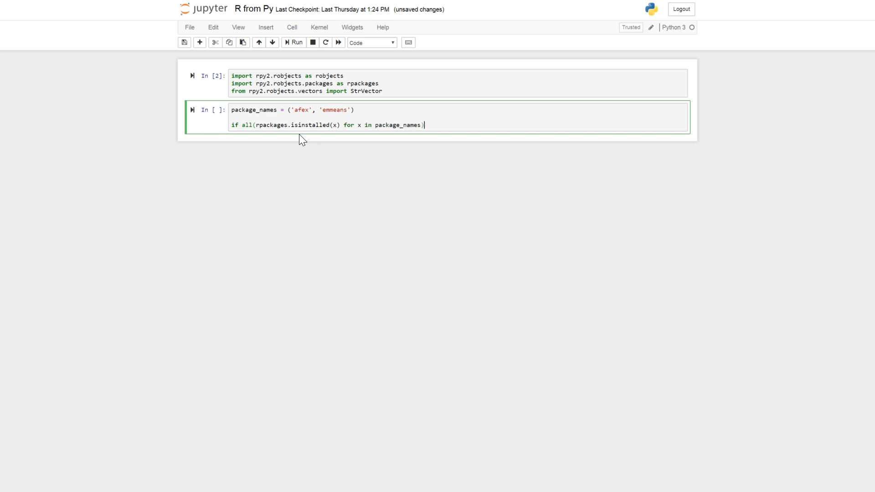
type(":")
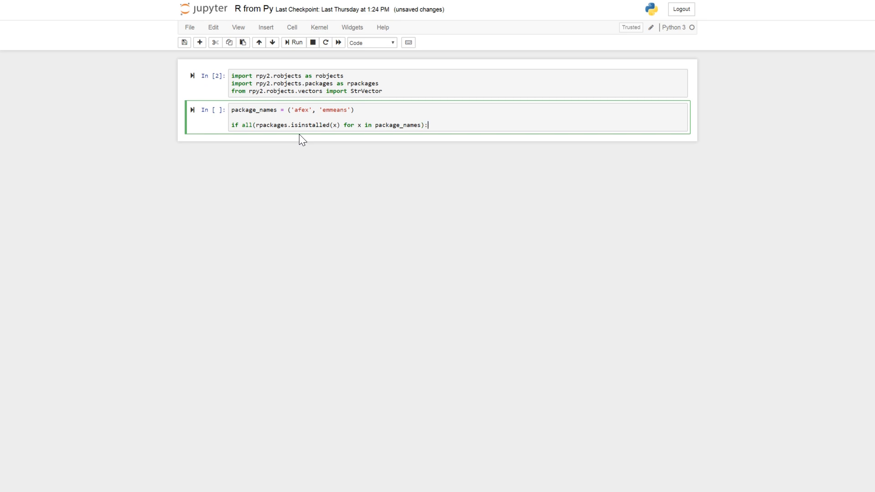
mouse_move(304, 137)
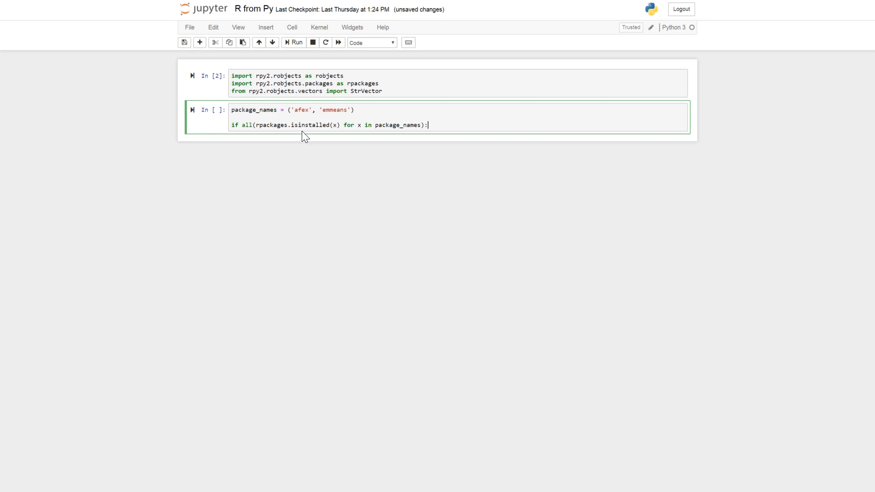
mouse_move(227, 59)
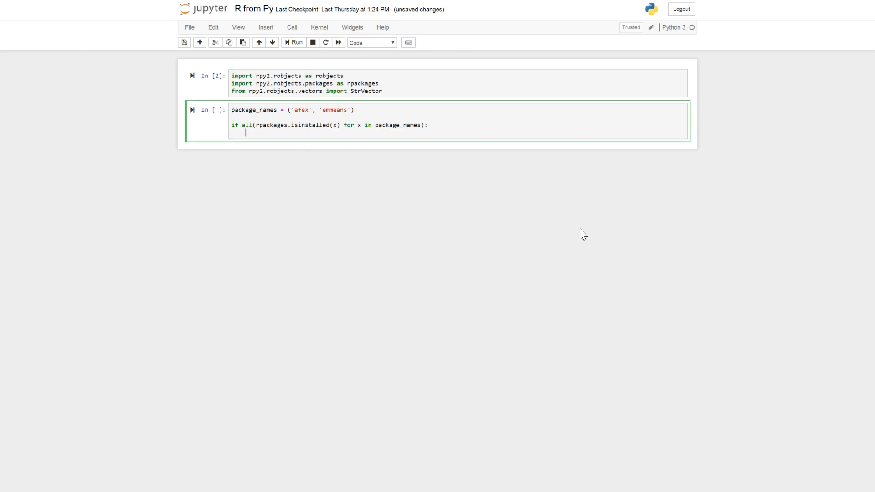
Set have_package = True in the if branch and False in the else branch.
type("have_")
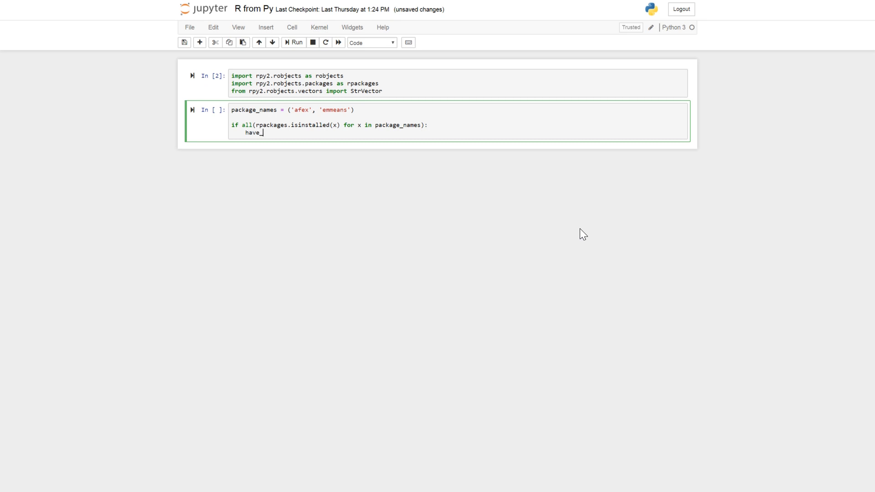
type("package")
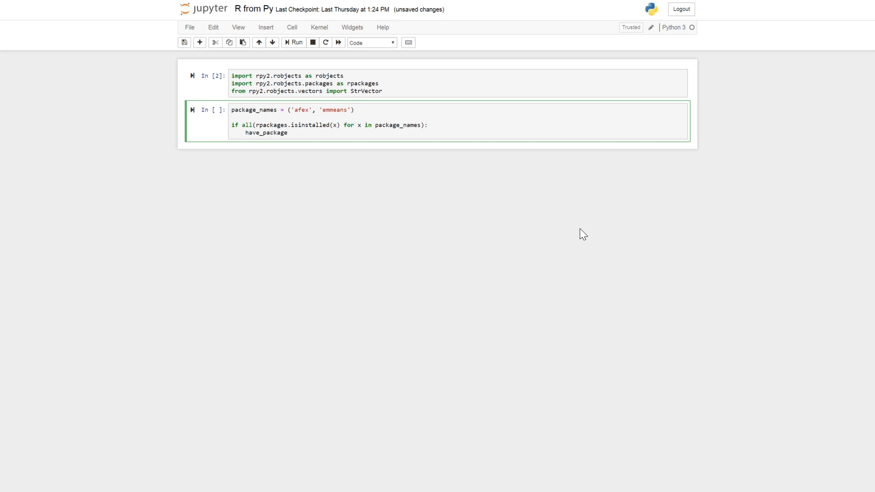
type("= True")
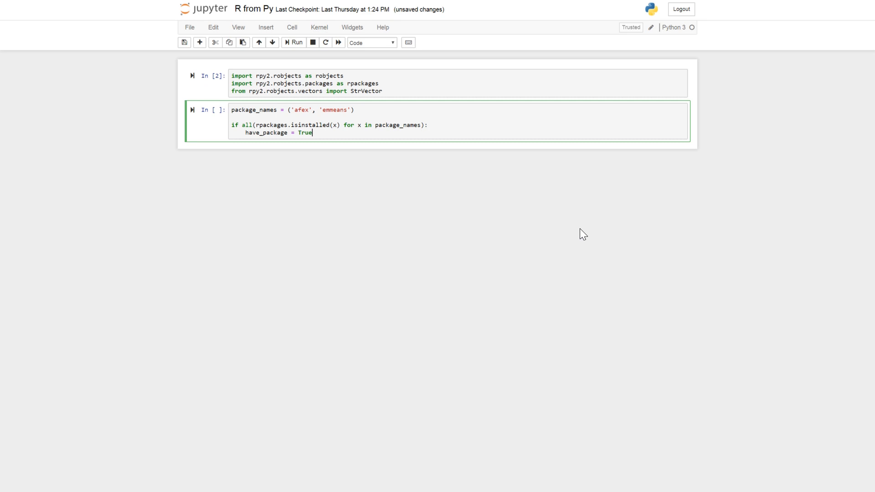
type("e")
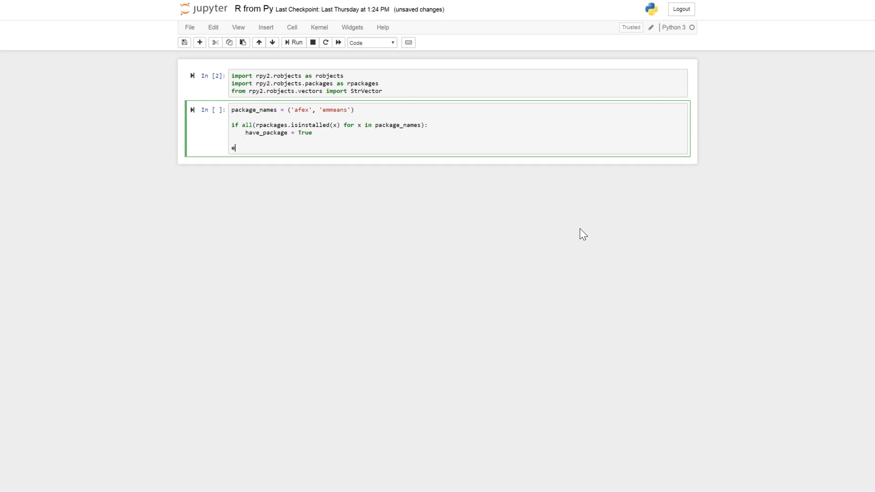
type("lse:")
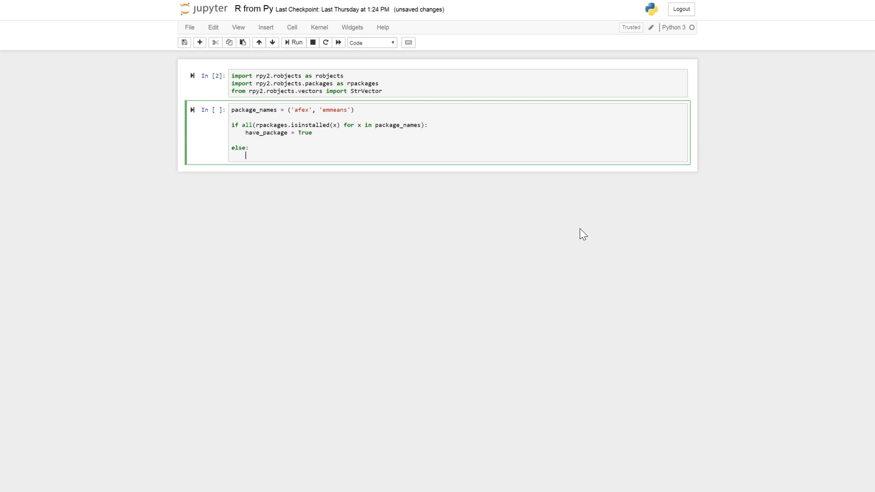
type("have_")
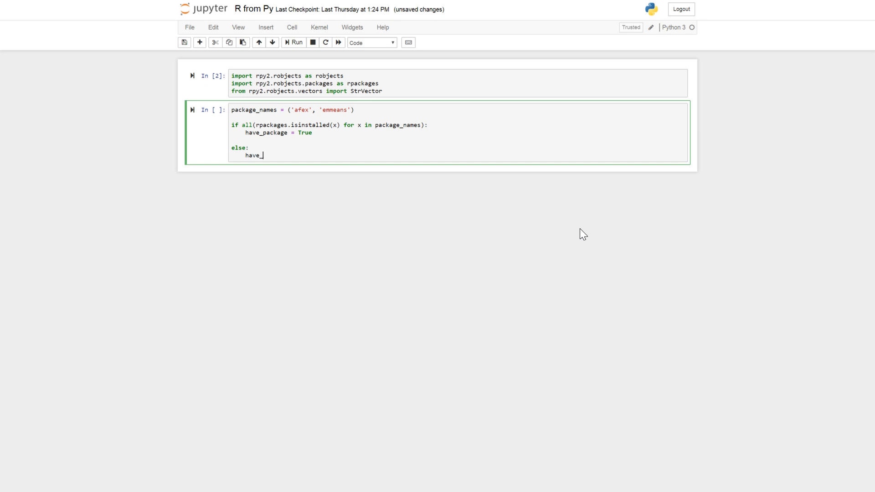
type("package")
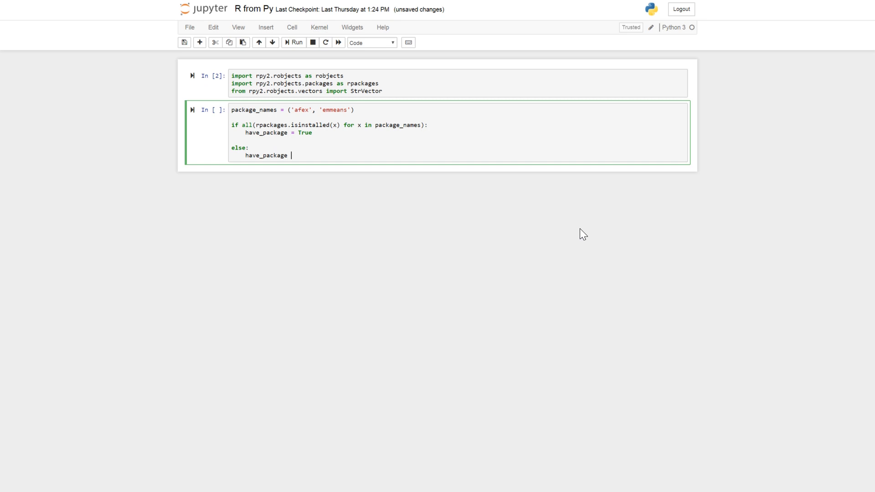
type("False")
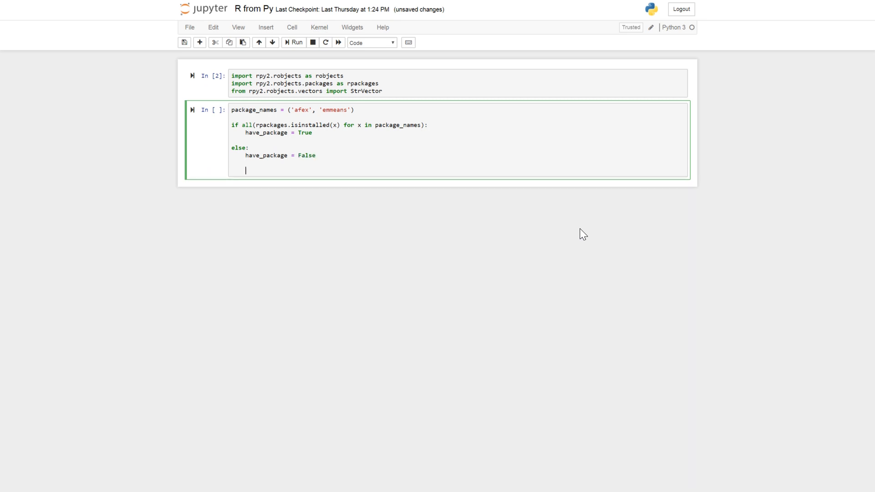
If packages are missing, import R's utils via importr and choose a CRAN mirror.
type("if not have_")
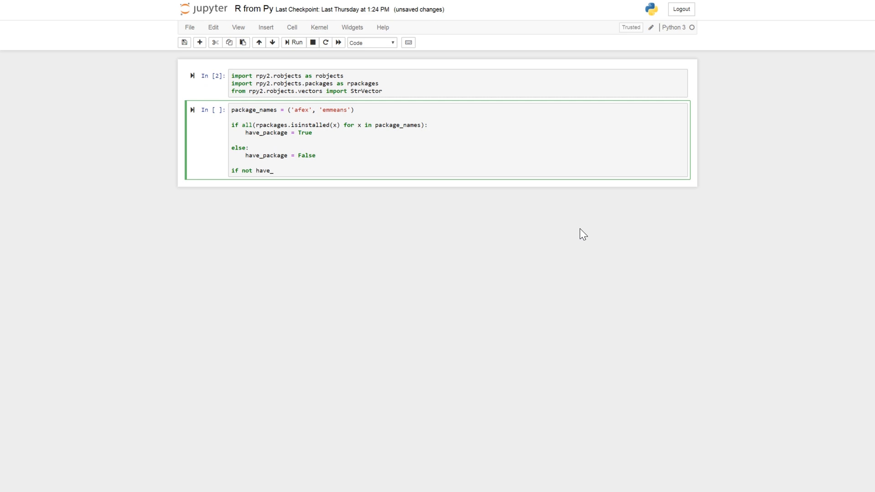
type("package")
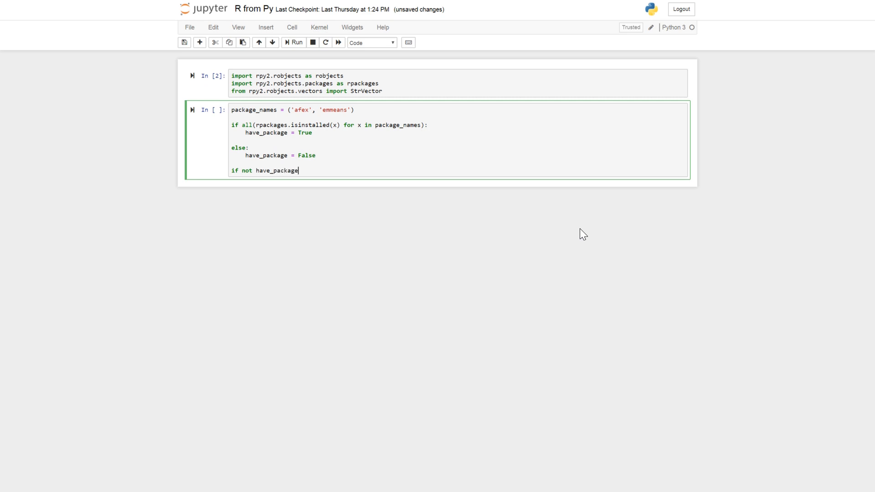
type(":")
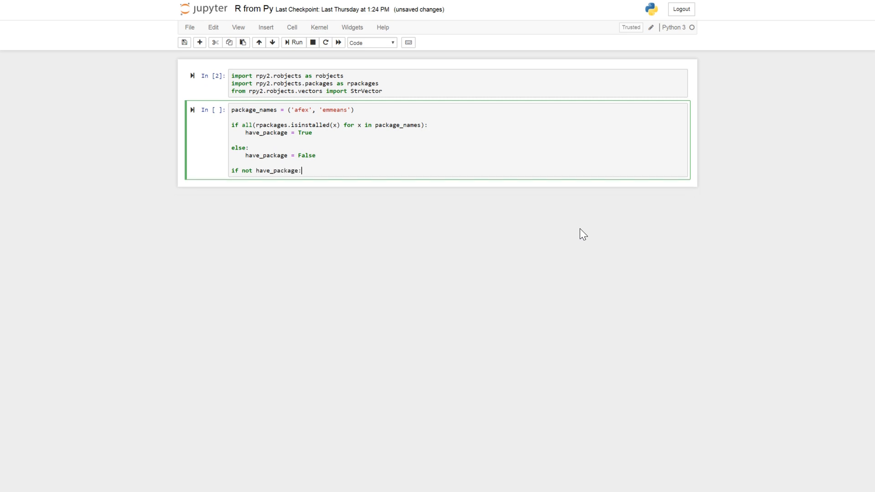
key("enter")
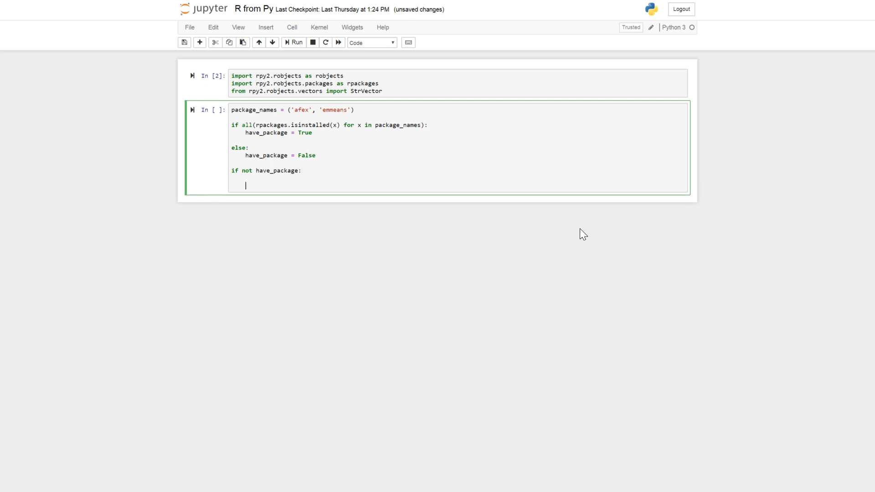
type("util")
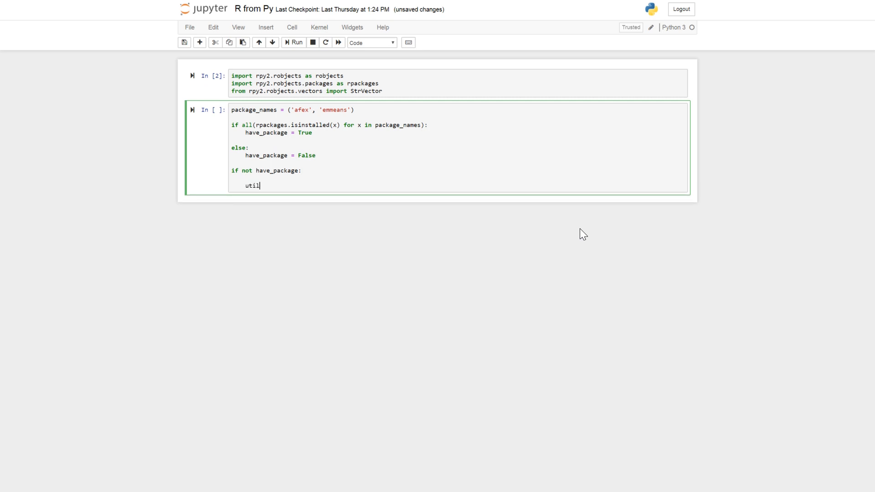
type("s =")
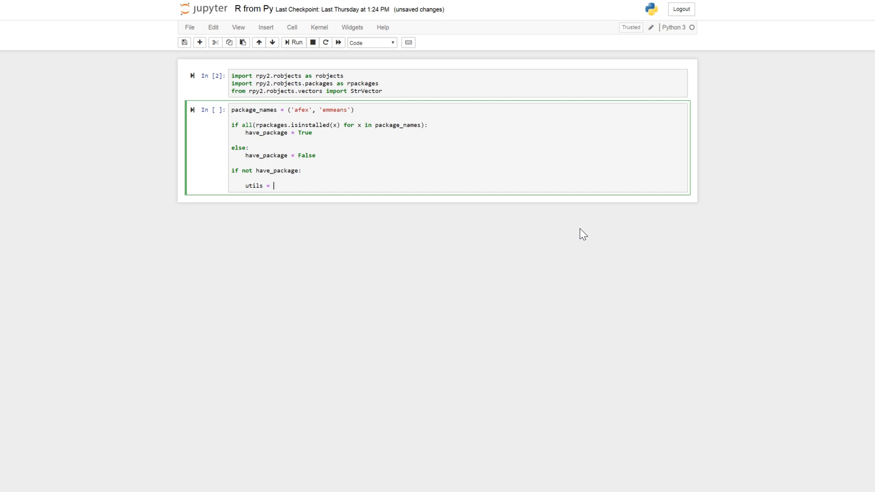
type("rpacka")
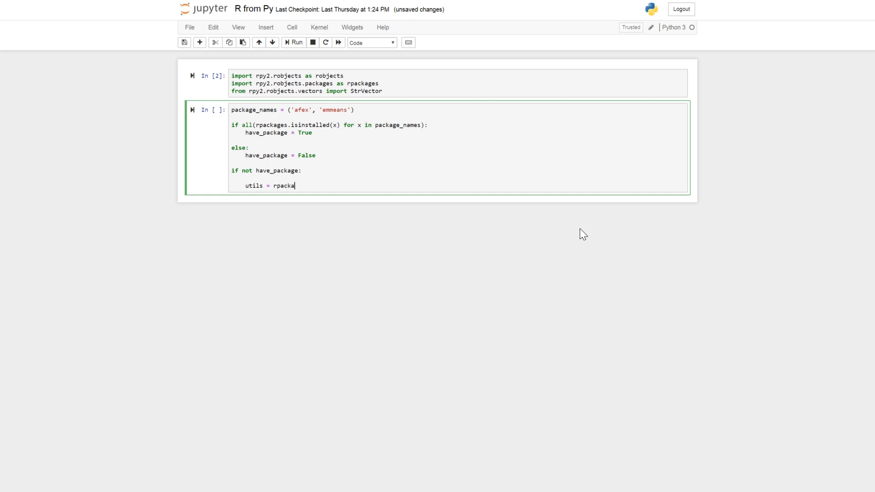
type("ges.importr()")
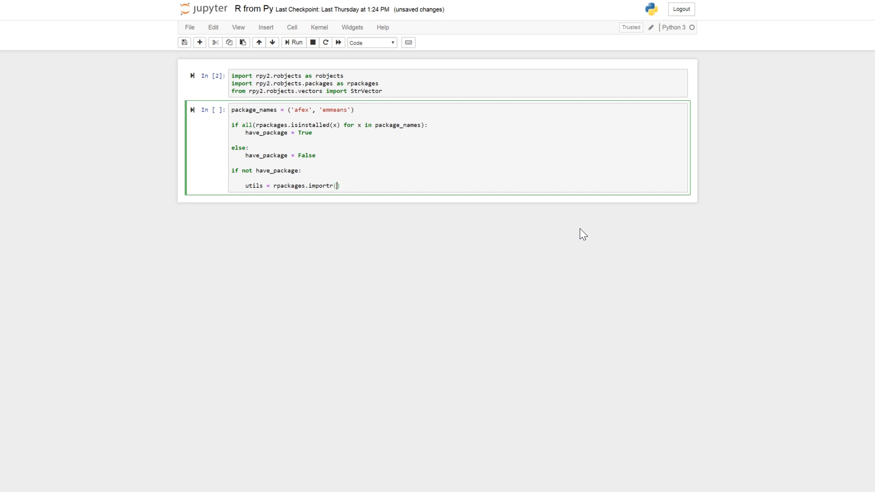
type("'utils'")
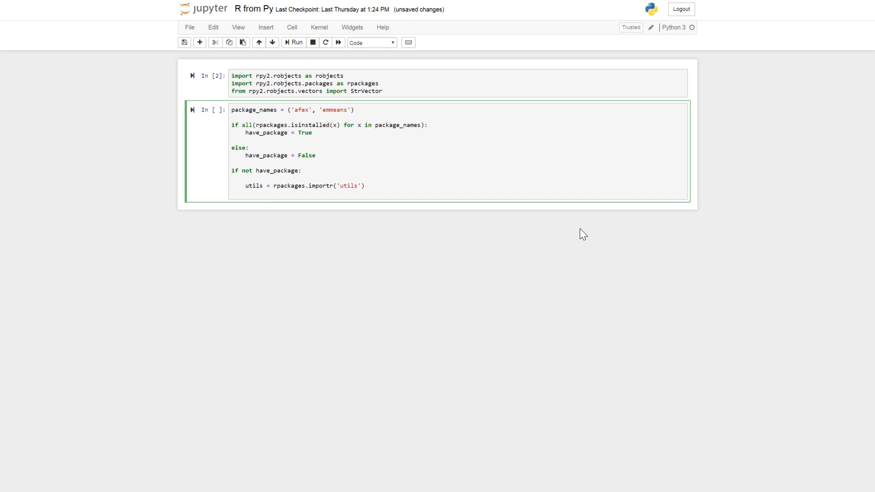
type("utils")
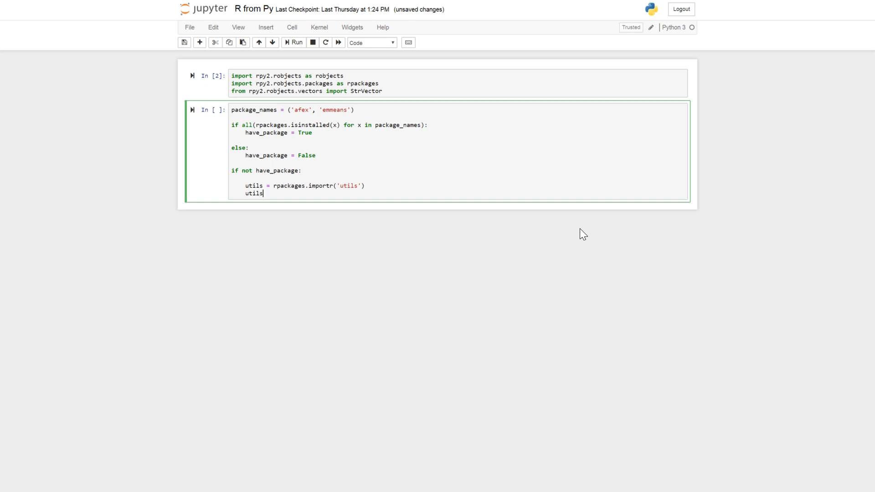
type(".chooseC")
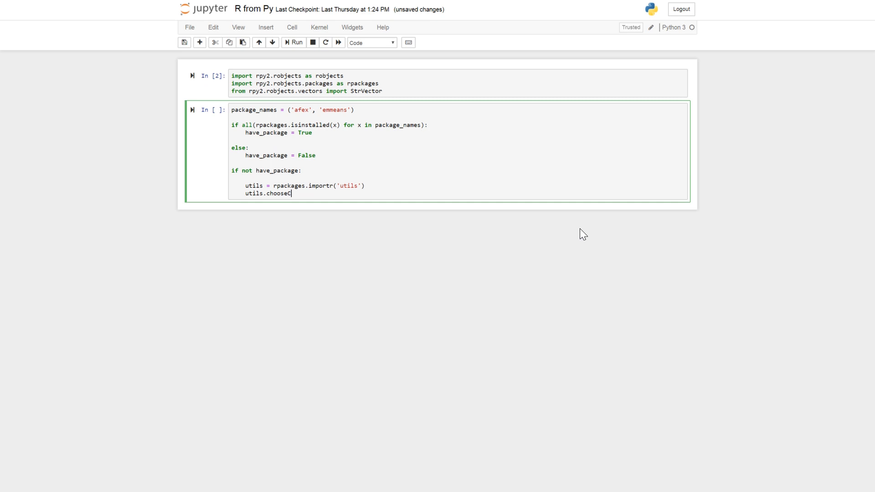
type("RANmirror(ind=1")
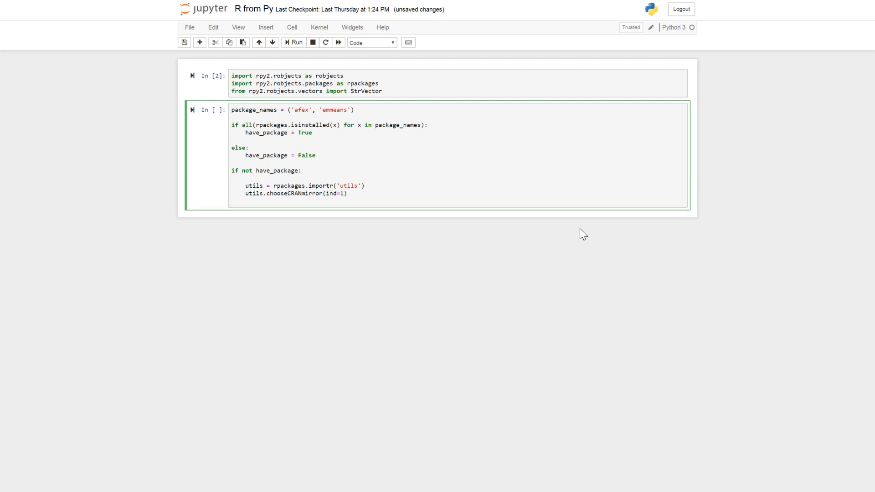
Build packnames_to_install as the names for which rpackages.isinstalled(x) is False.
type("pack")
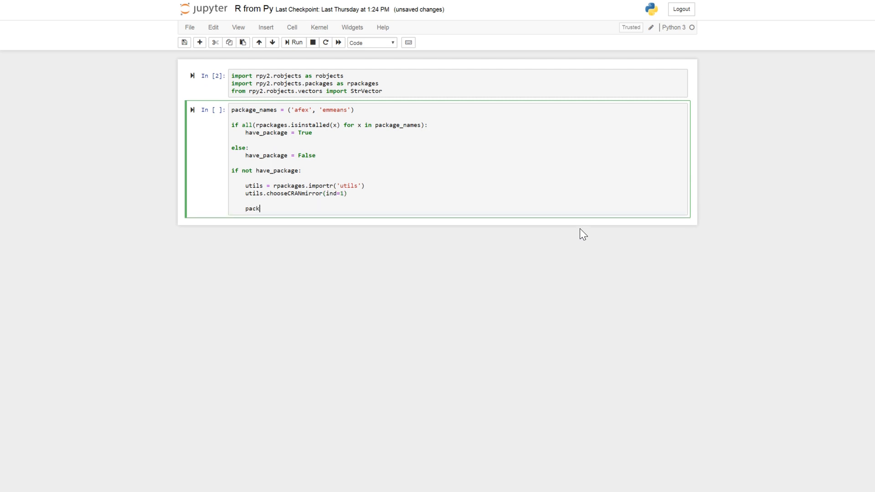
type("names_to_install")
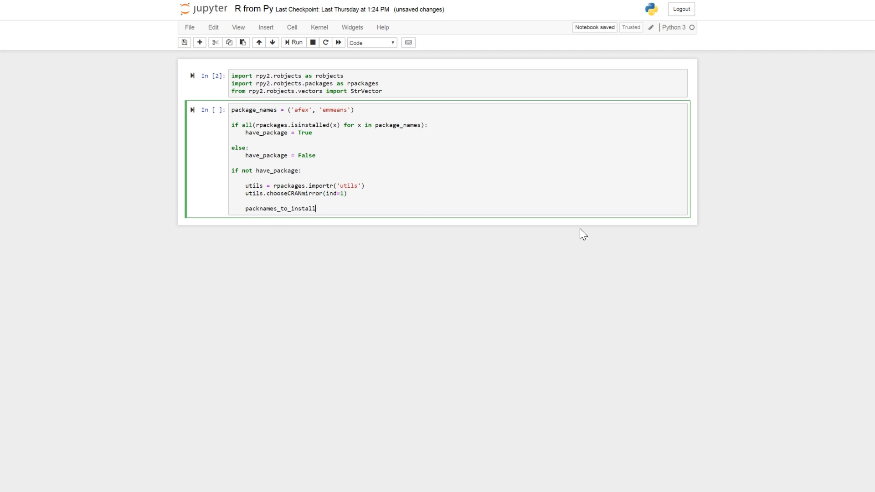
type("= [x for x in package_name")
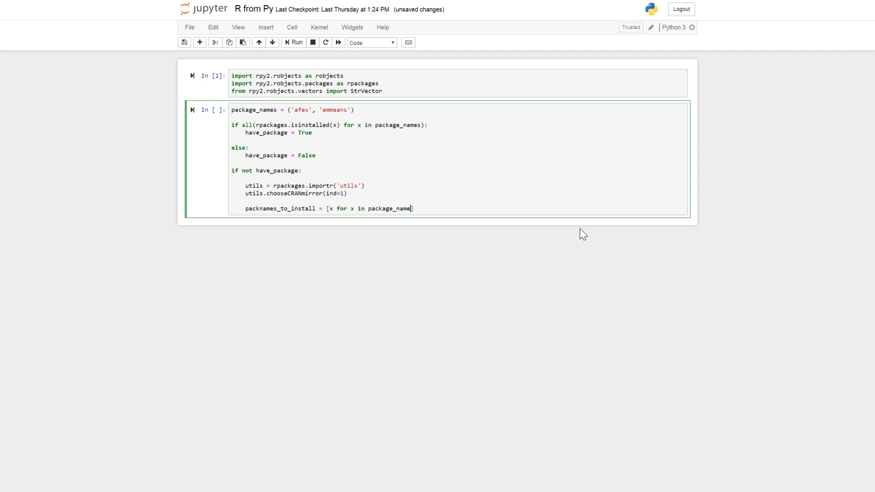
type("if")
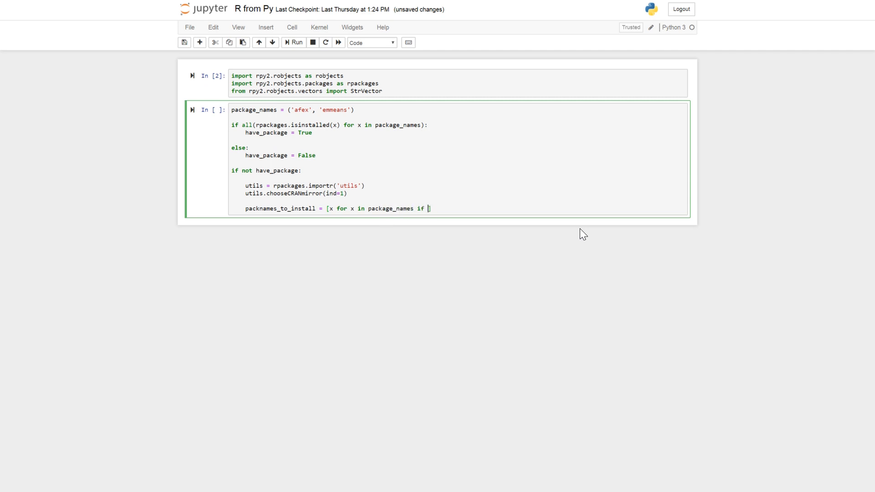
type("not rpackages.")
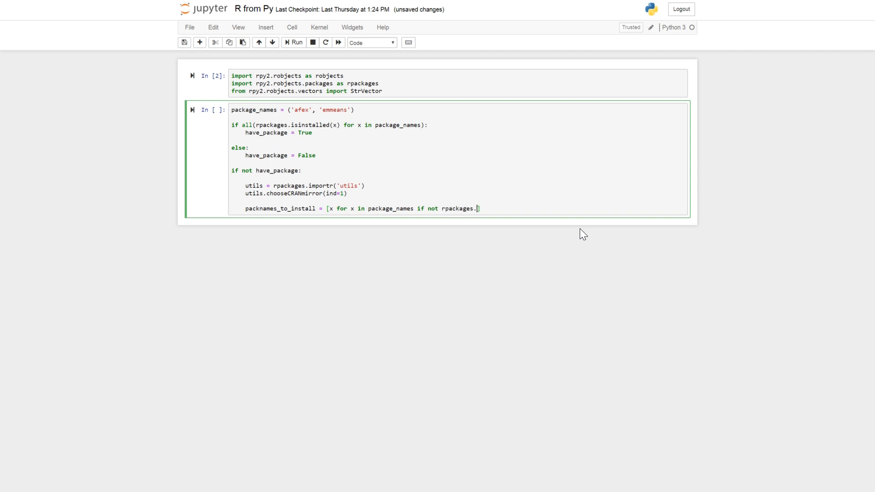
type("isinstalled")
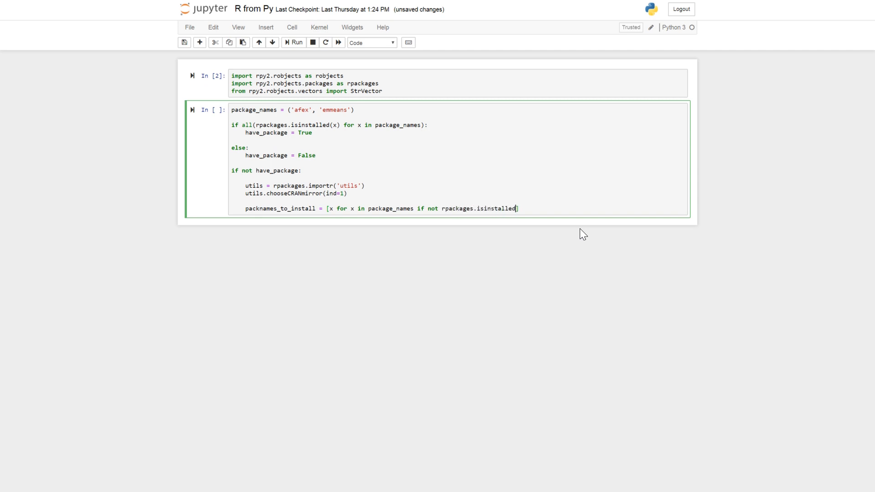
type("(x)")
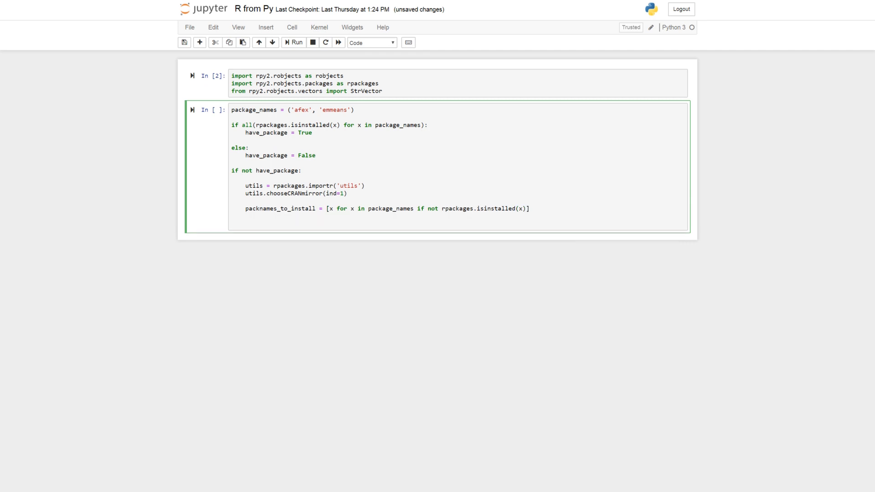
If packnames_to_install is non-empty, call utils.install_packages(StrVector(packnames_to_install)).
type("if len(")
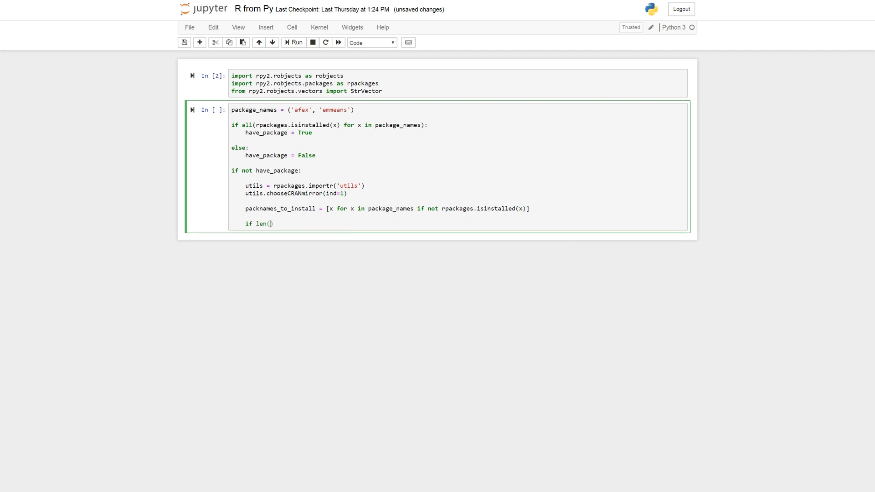
type("packnames_to_install")
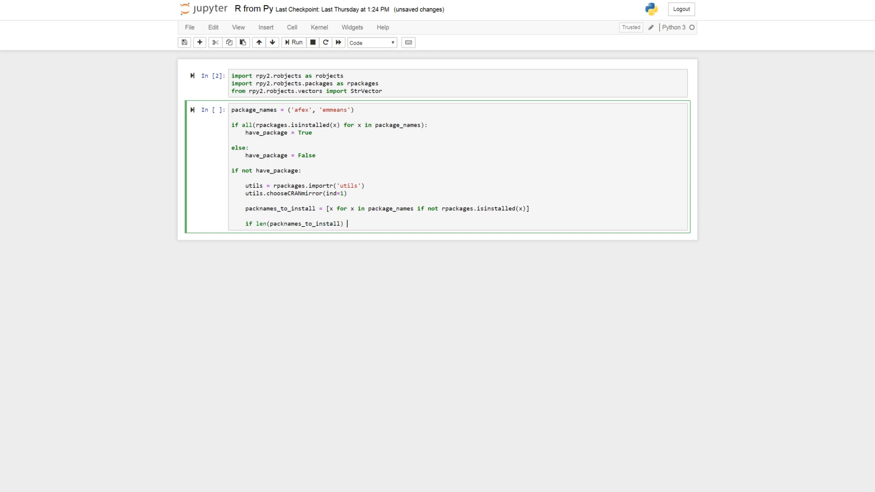
type("> 0:")
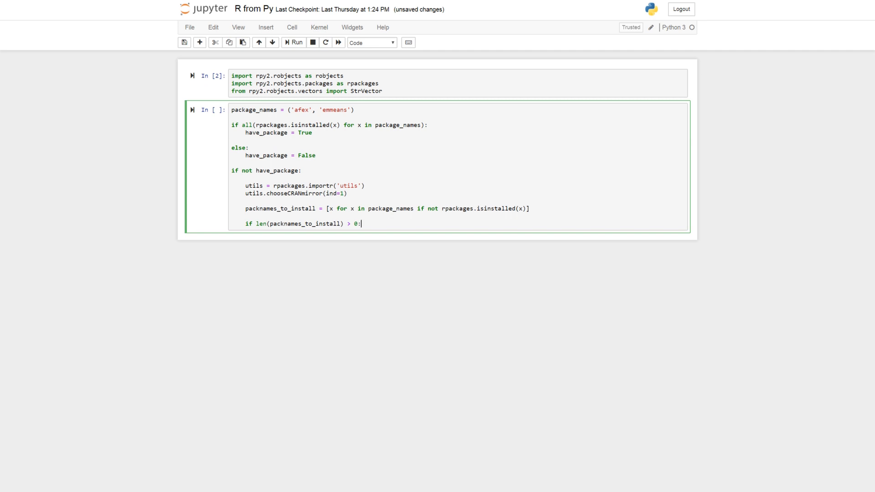
type("util")
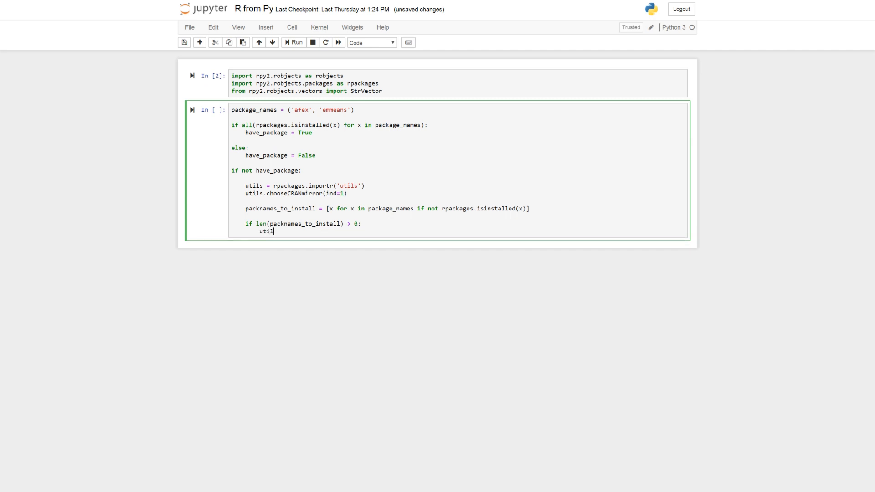
type(".in")
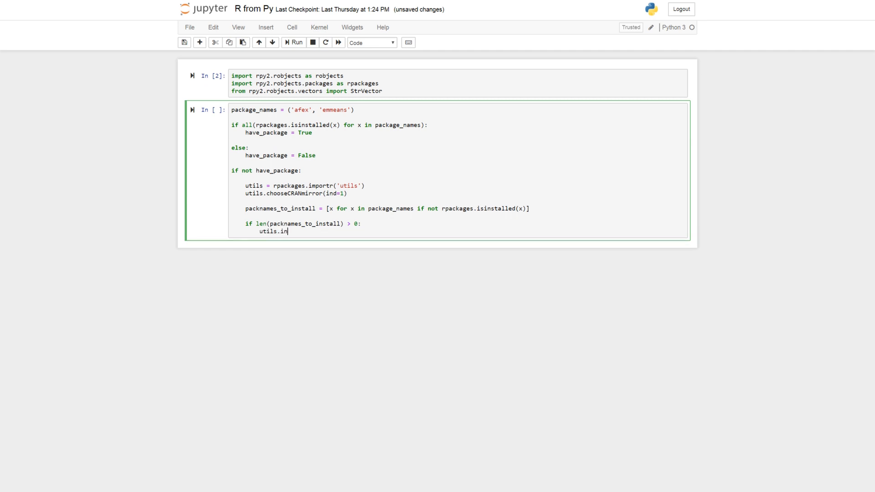
type("stall_pa")
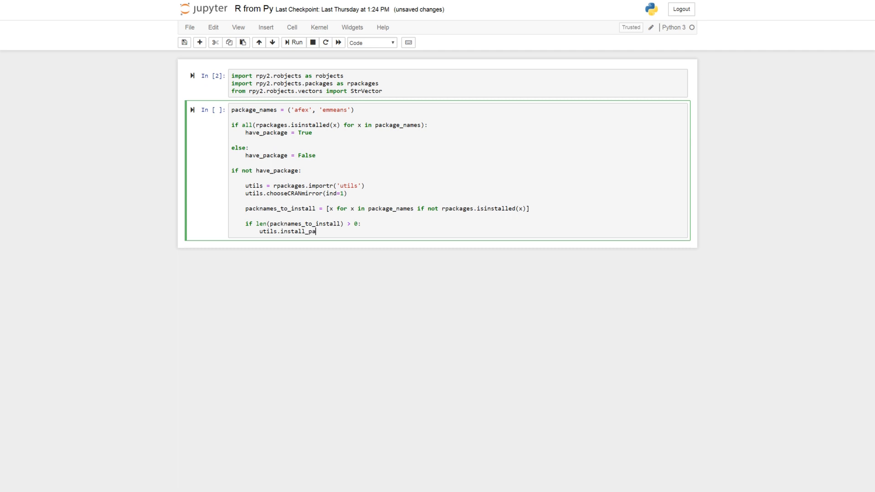
type("ckages(St")
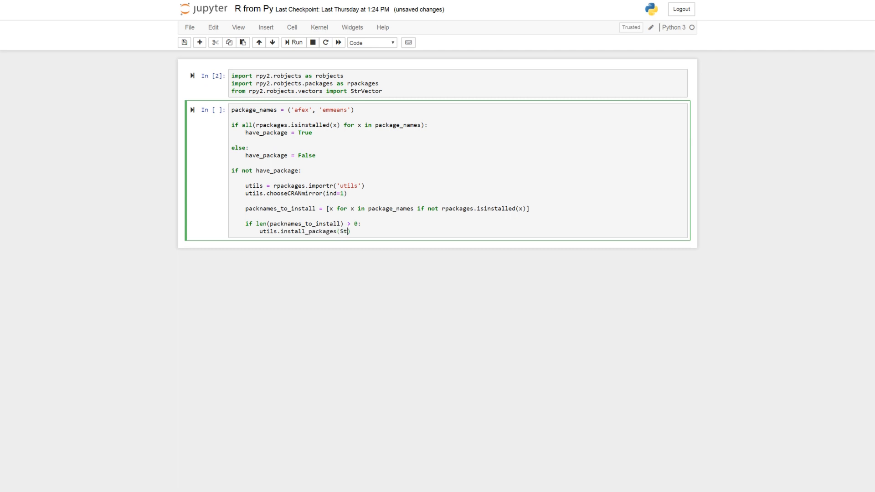
type("rVec")
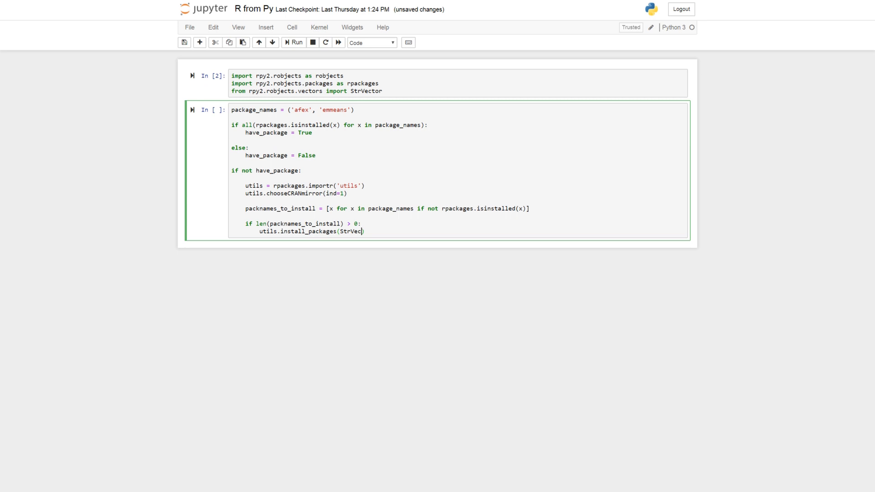
type("tor())")
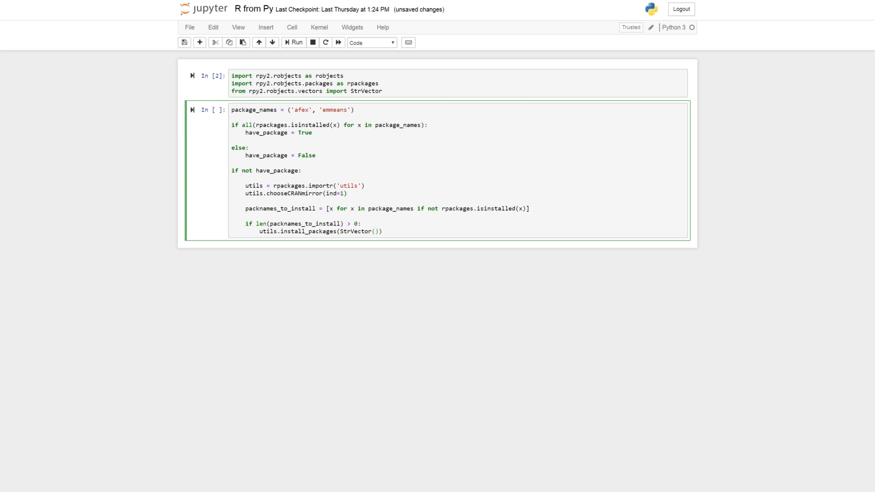
type("packnames_to")
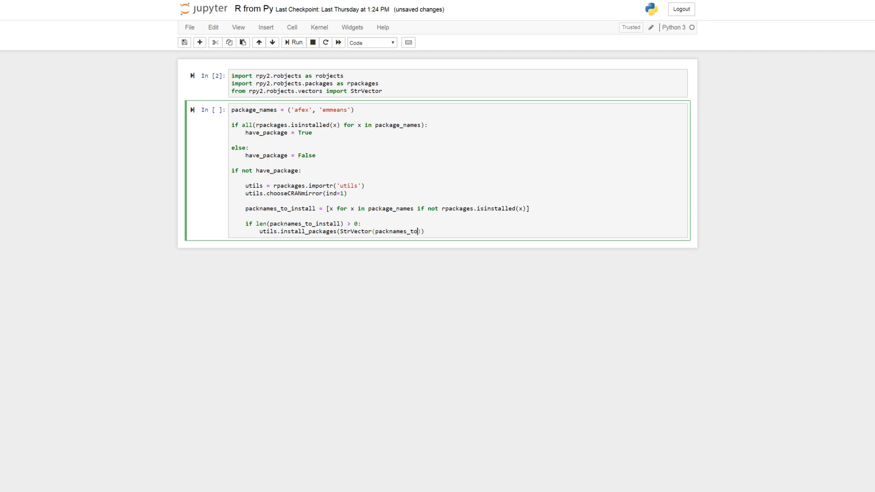
type("_install")
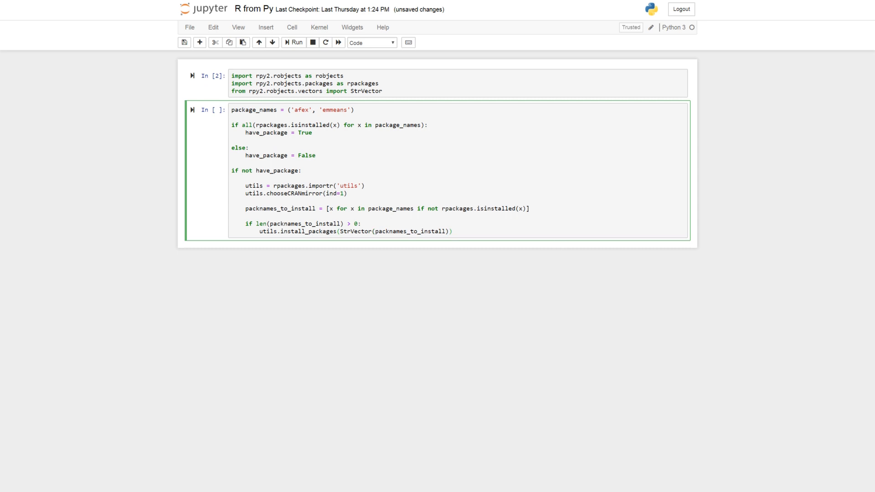
Run the install cell and load R.appendix3.data into data via robjects.r read.table.
left_click(294, 43)
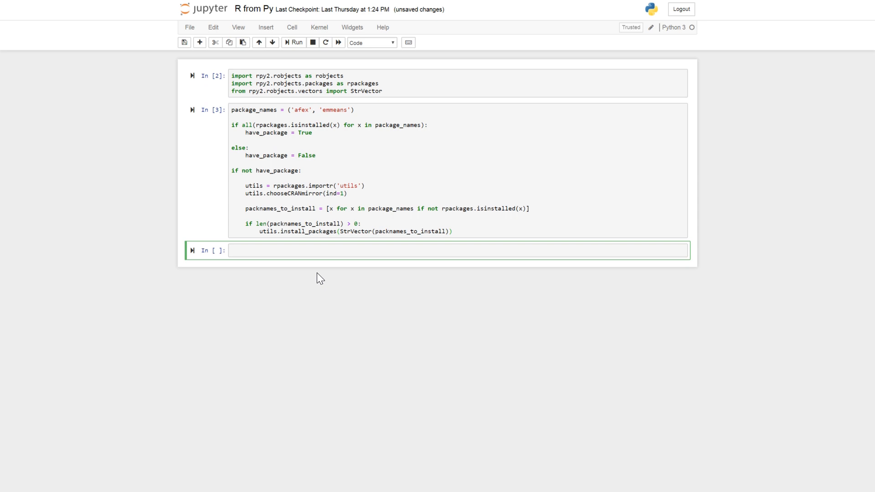
type("data =")
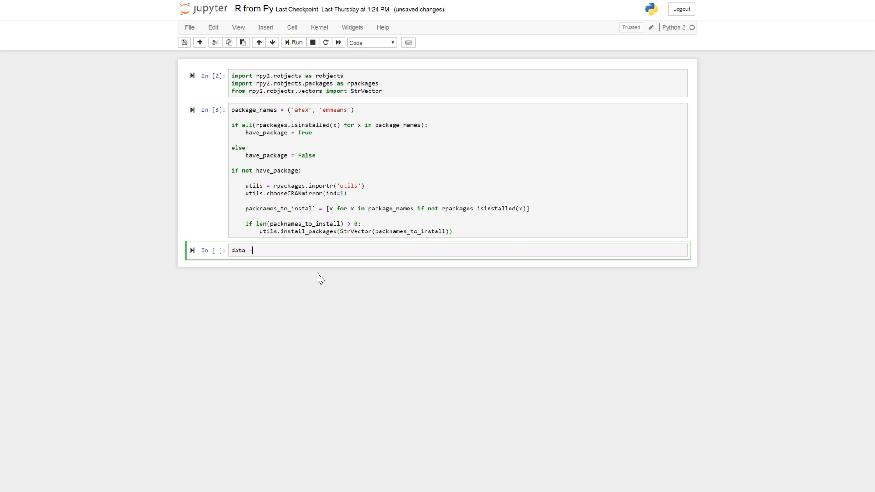
type("robjects.r(")
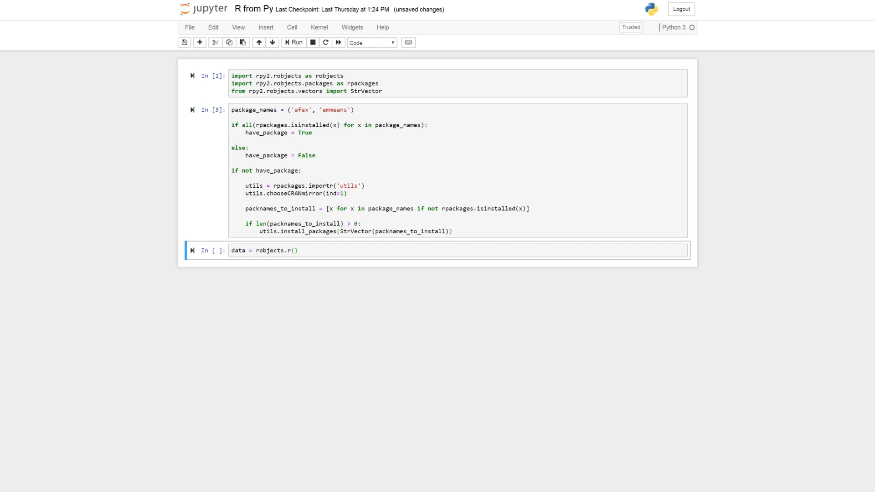
mouse_move(302, 246)
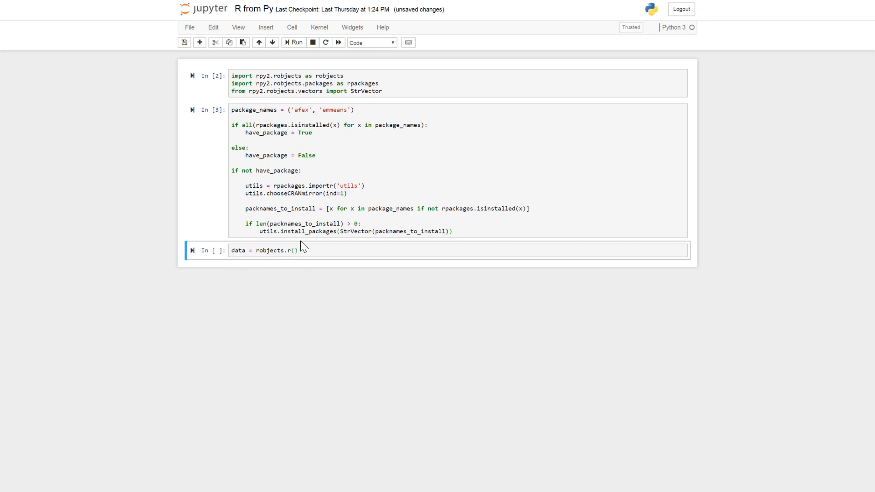
left_click(279, 250)
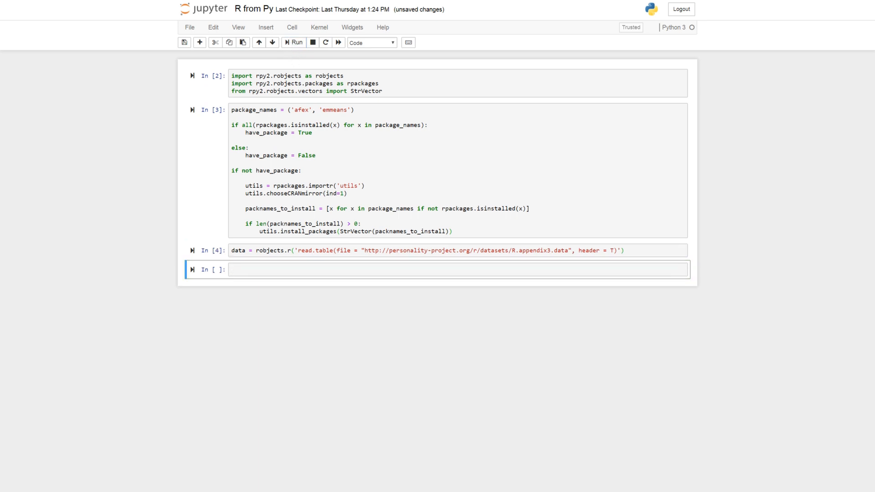
Load the afex package with afex = rpackages.importr('afex').
left_click(458, 270)
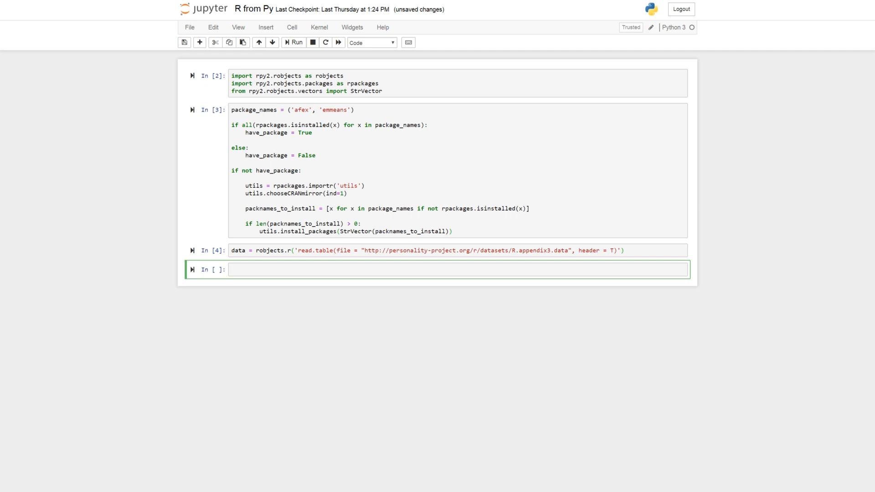
type("afex")
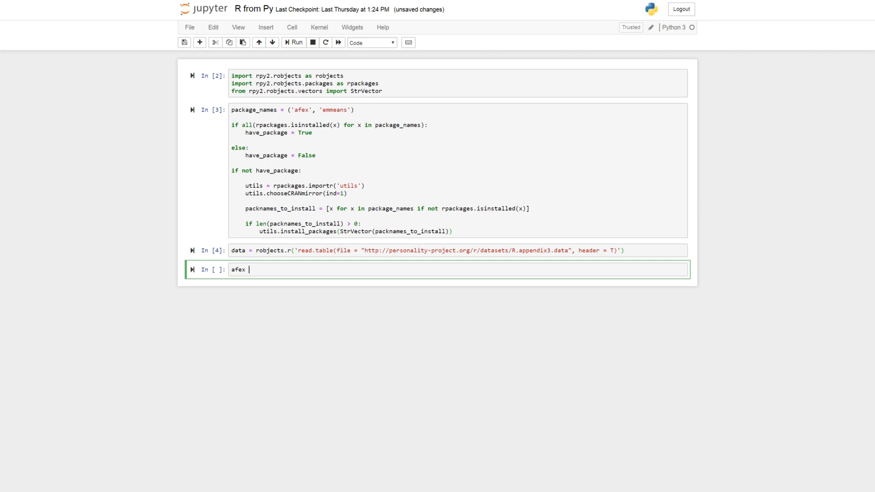
type("= rpackagres")
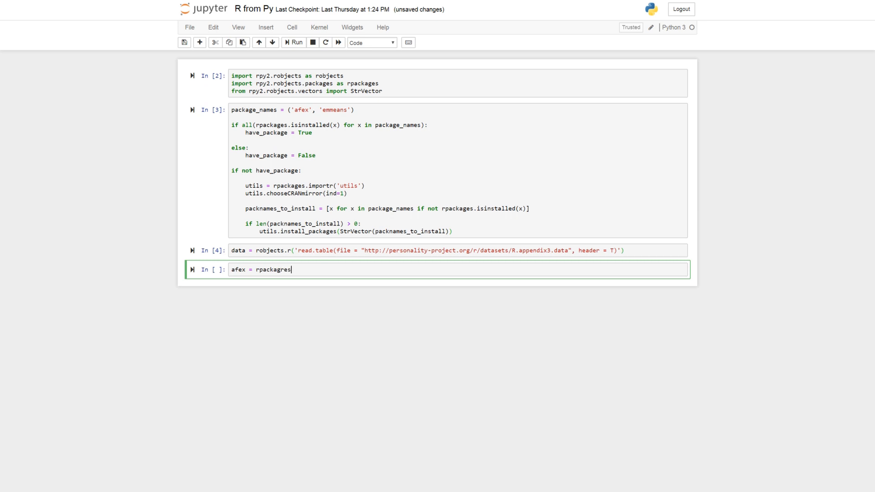
type(".import")
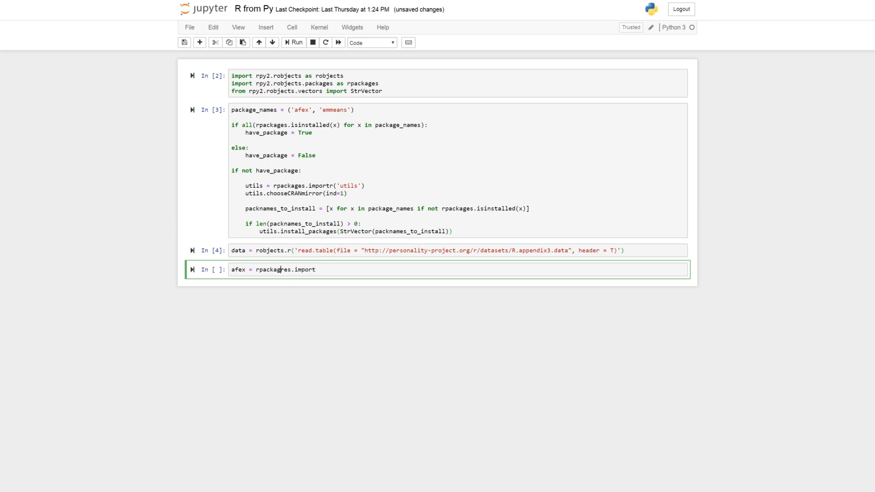
type("r")
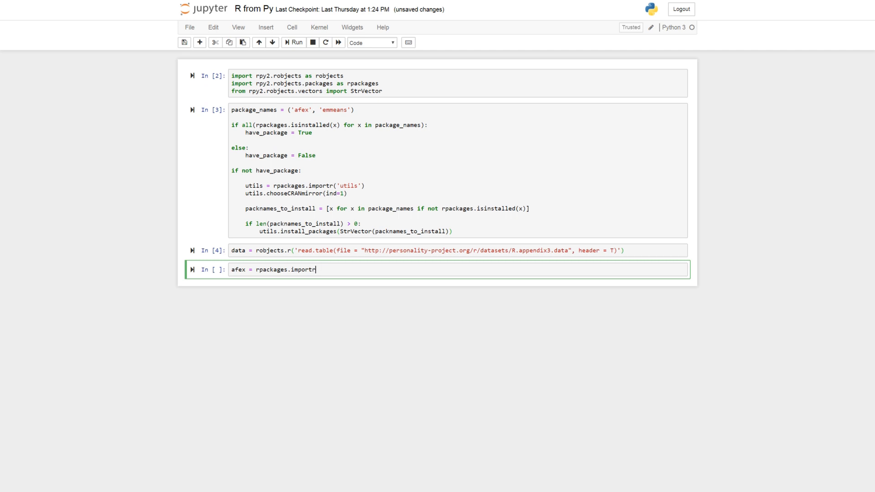
type("('afex')")
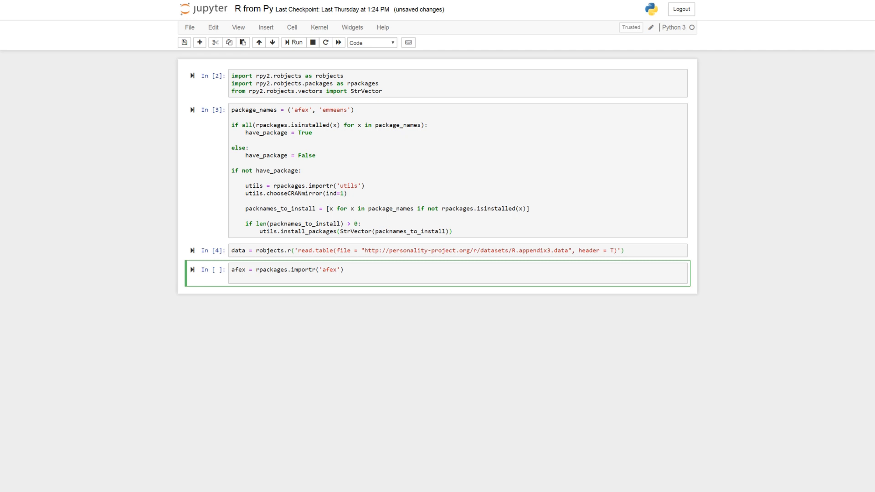
Display data and run the cell, showing the 15 × 4 recall DataFrame.
type("model")
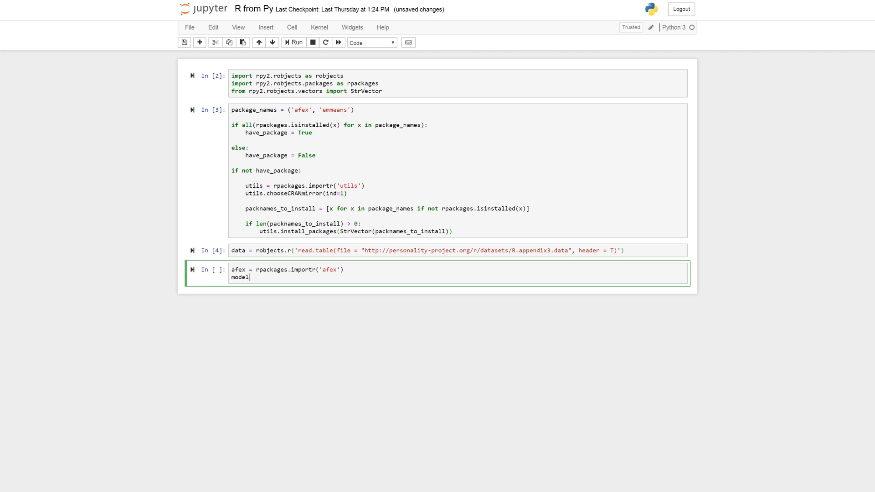
key("ctrl+s")
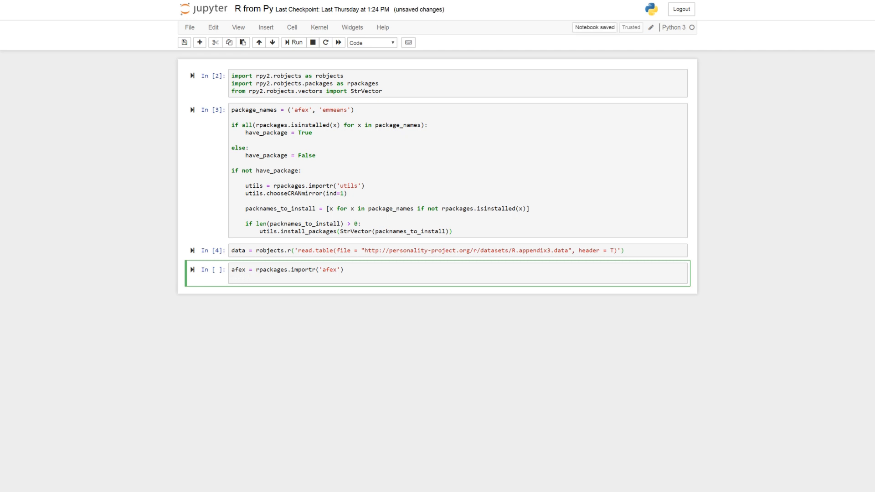
type("data")
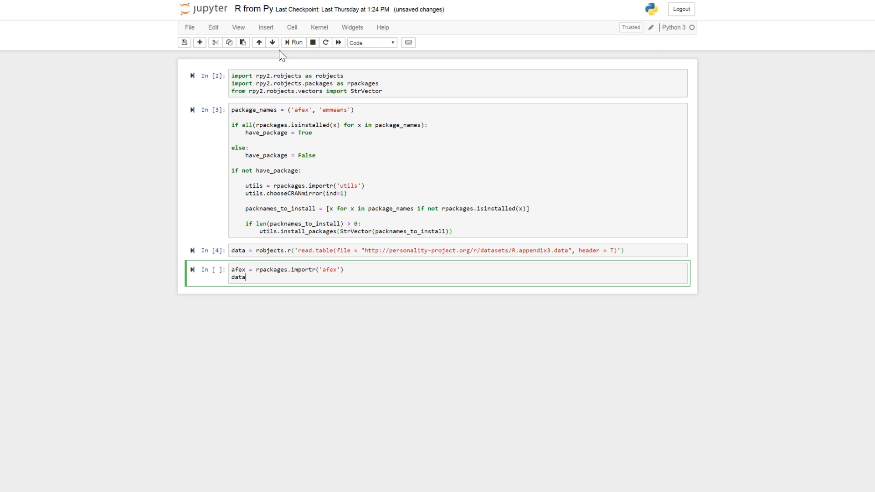
key("shift+enter")
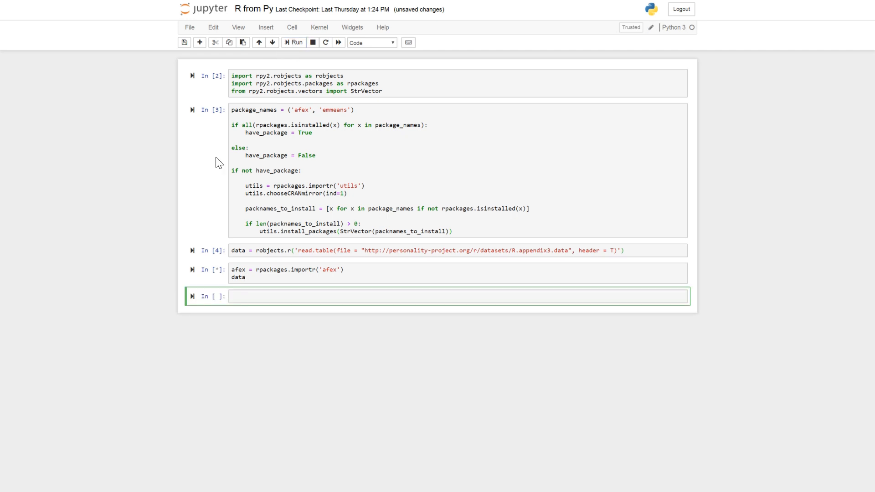
mouse_move(255, 328)
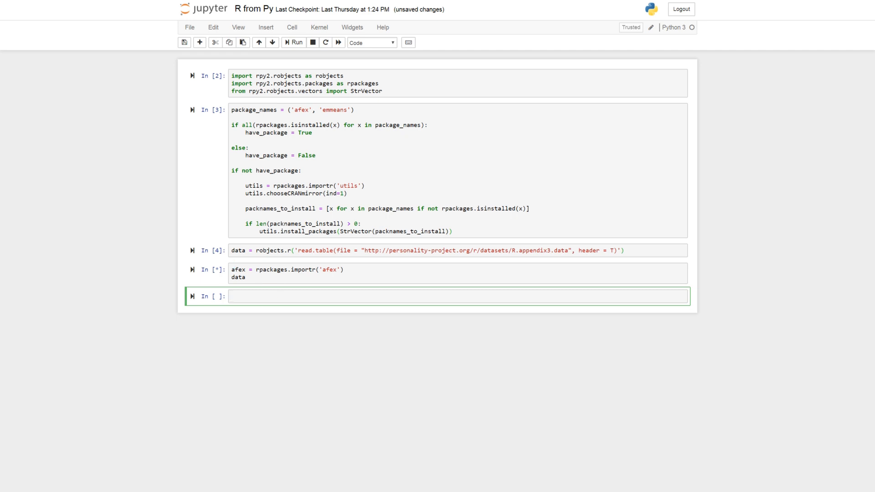
left_click(295, 43)
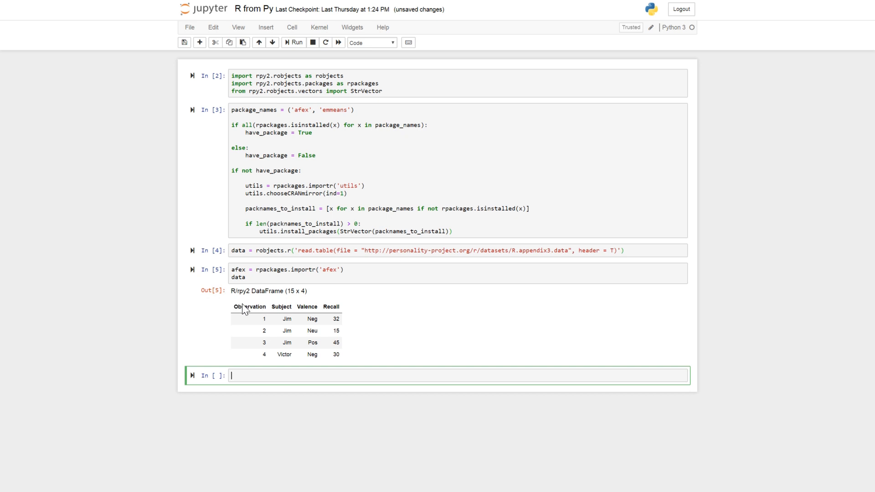
double_click(249, 306)
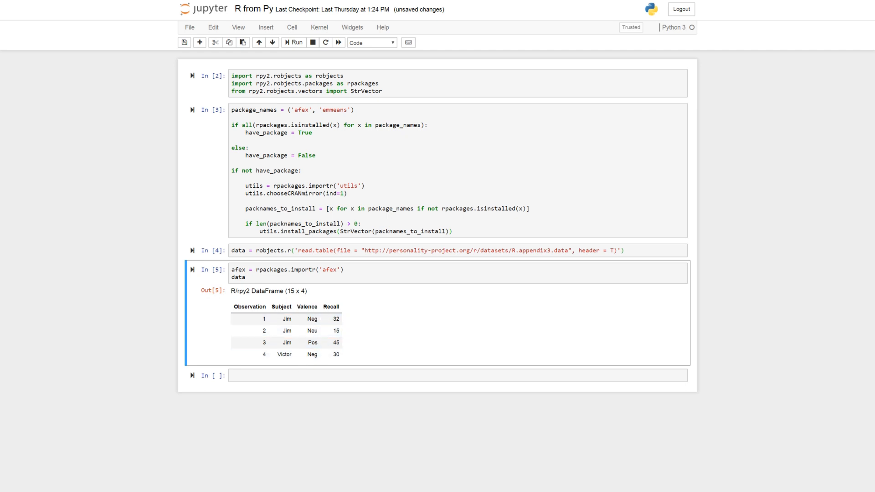
Replace the data line with model = afex.aov_ez('Subject', 'Recall', ...).
double_click(330, 306)
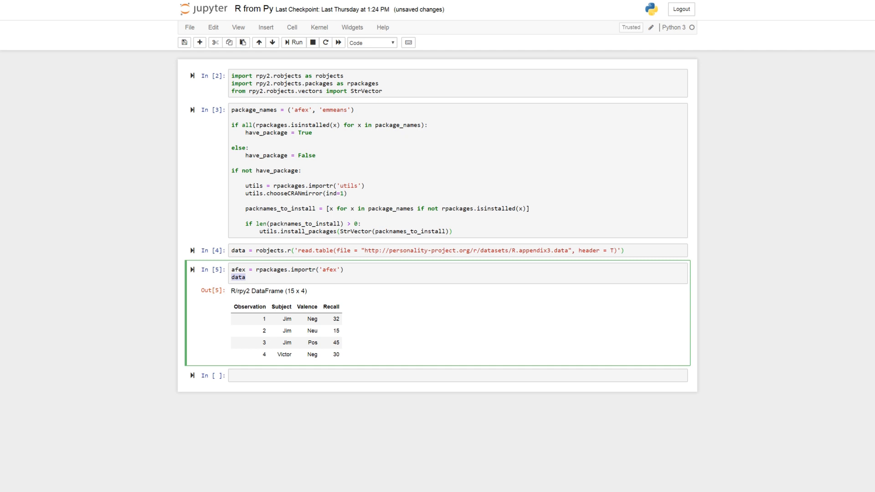
type("model = a")
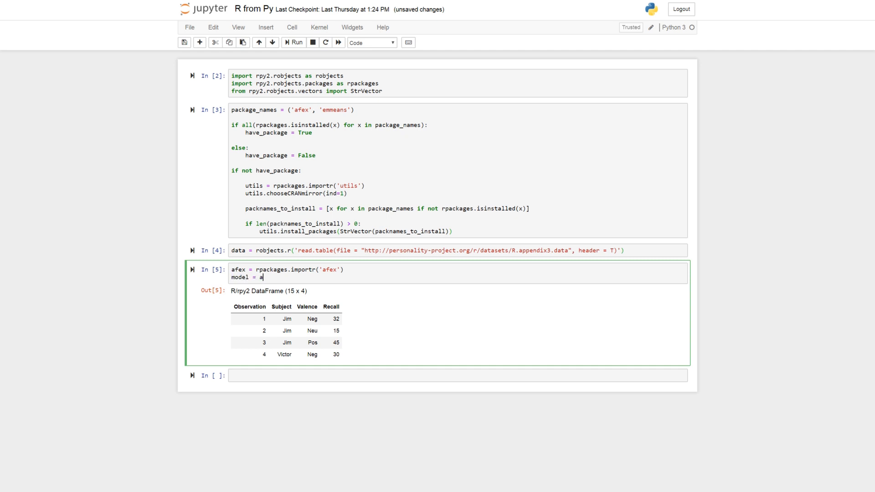
type("fex.")
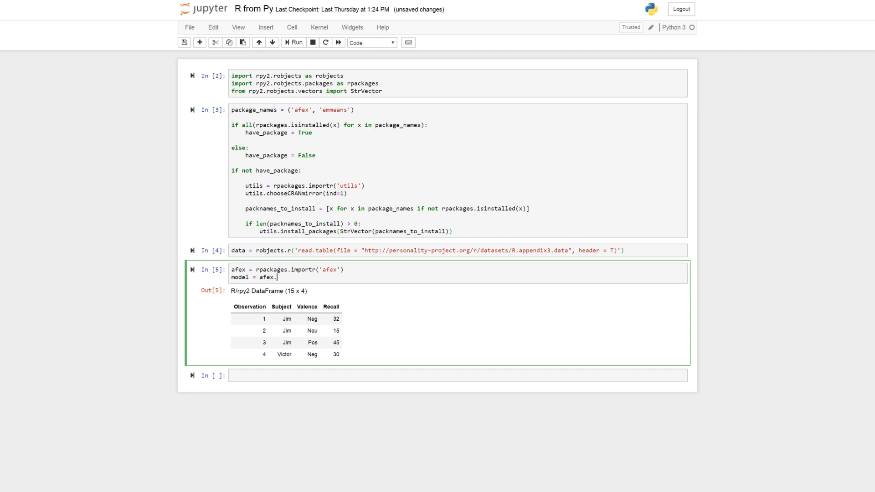
type("aov_ez")
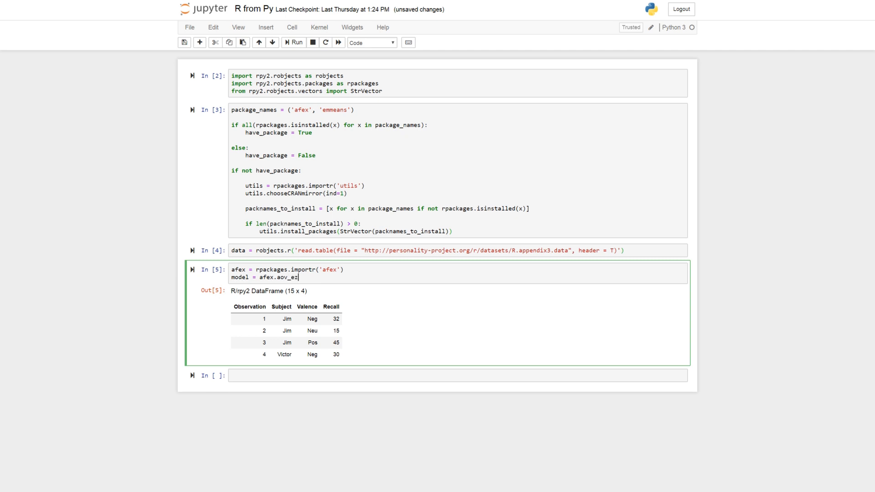
type("('Subject')")
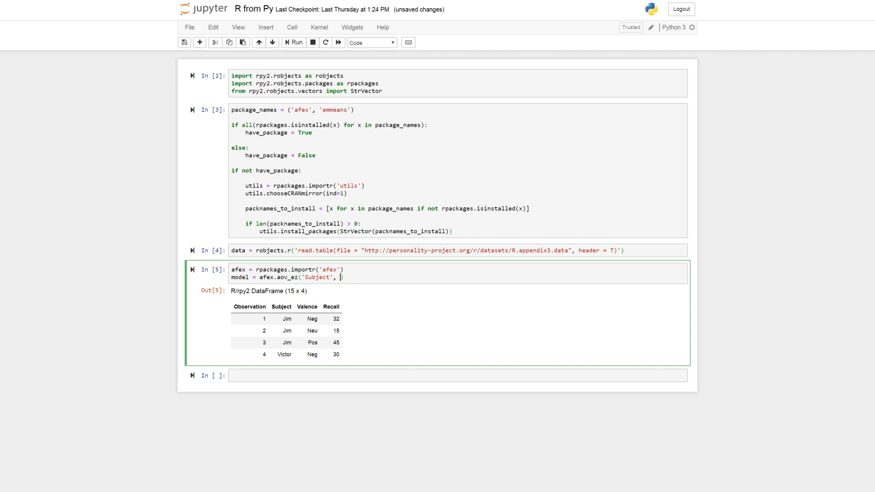
type("'Recall',")
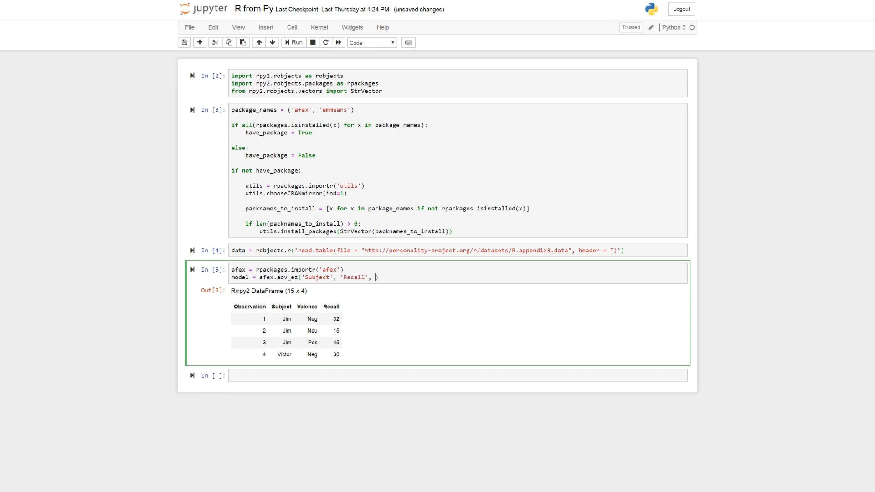
Pass data with within='Valence' to aov_ez and add print(model).
type("data, withi")
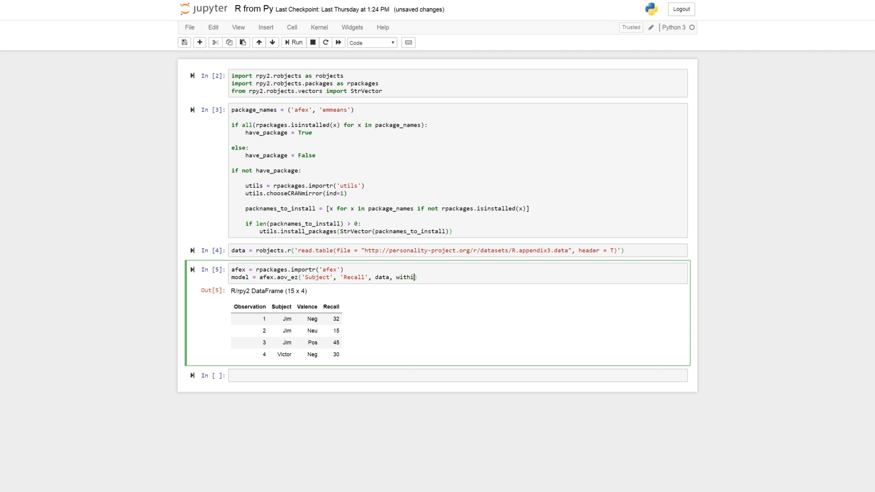
type("='Va'")
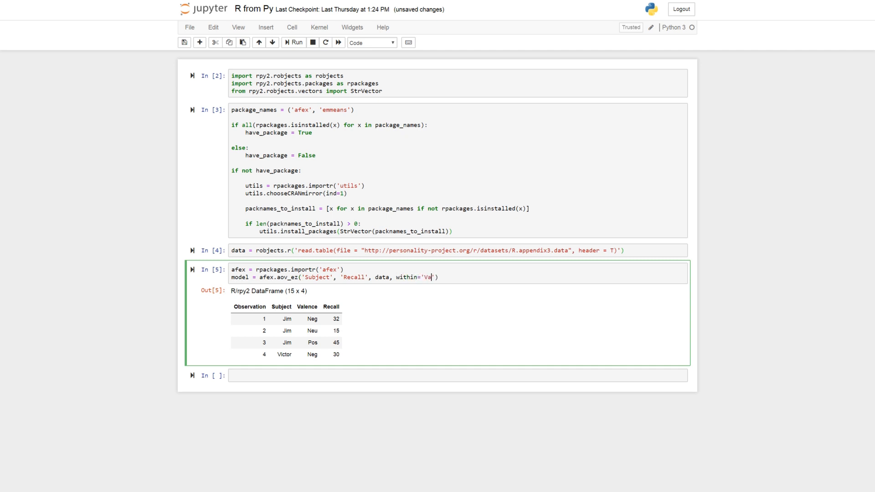
type("lence")
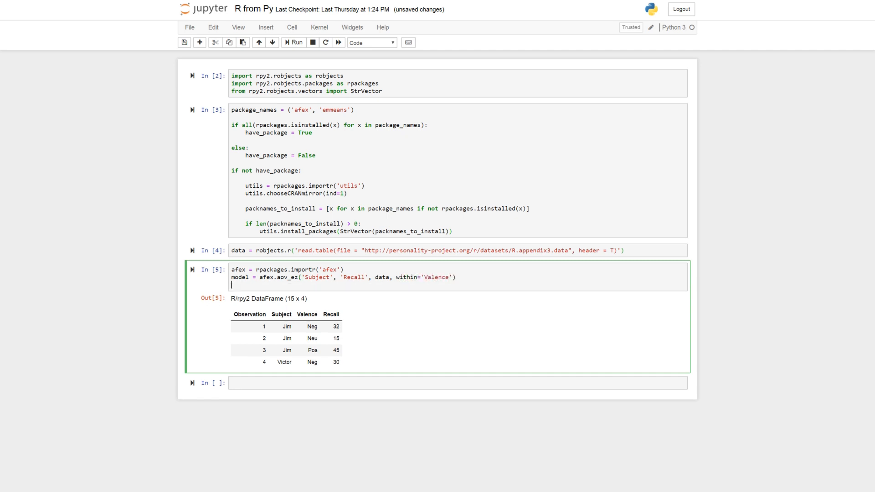
type("print(model")
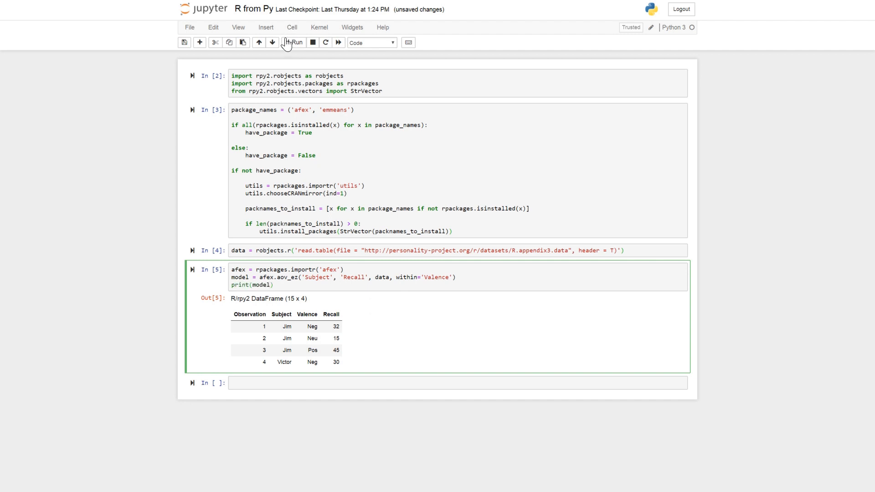
Run the cell to print the Valence ANOVA table, then remove the print(model) line.
left_click(292, 43)
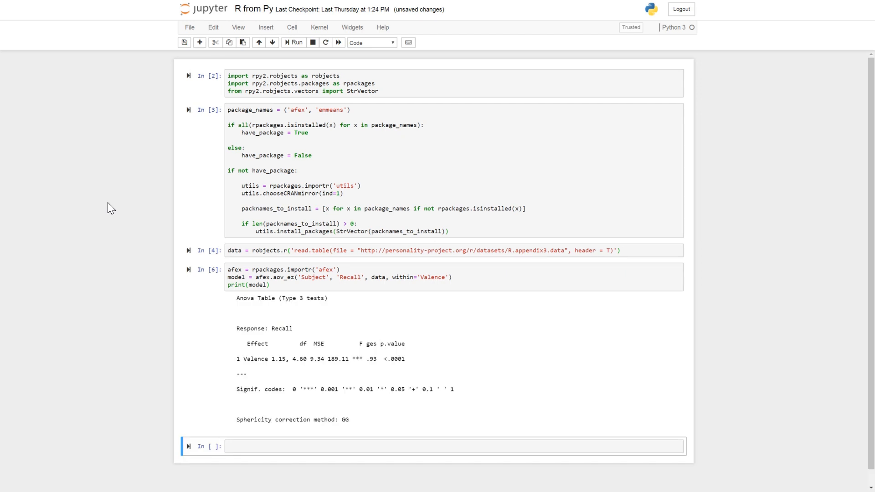
mouse_move(312, 325)
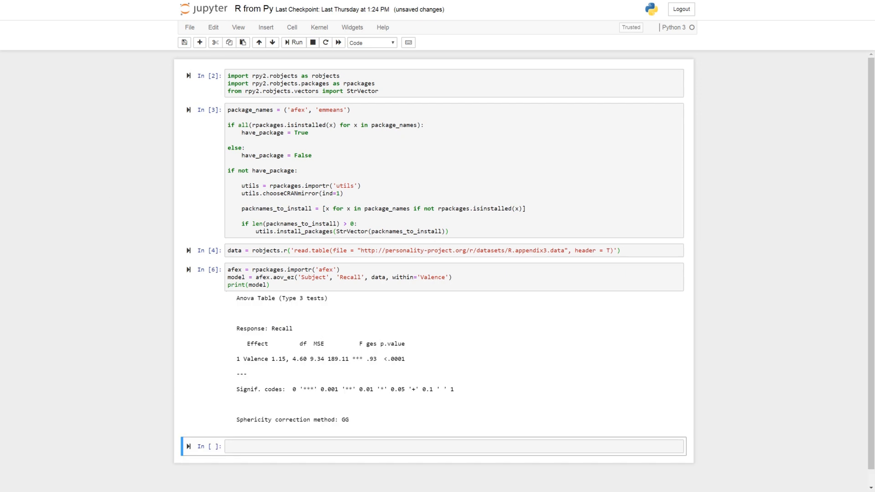
mouse_move(284, 368)
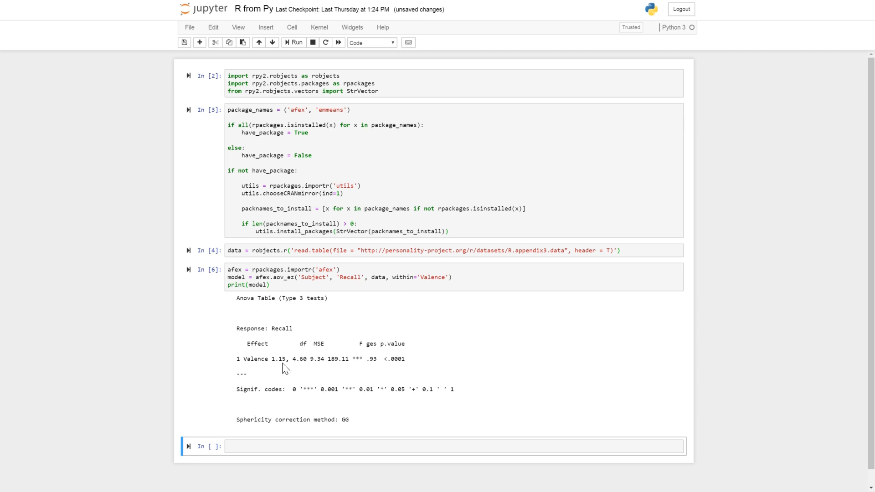
double_click(371, 343)
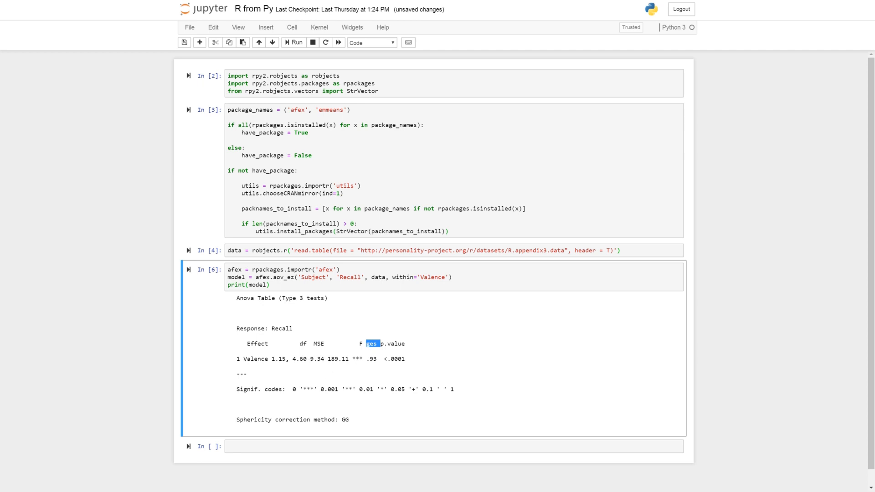
mouse_move(347, 324)
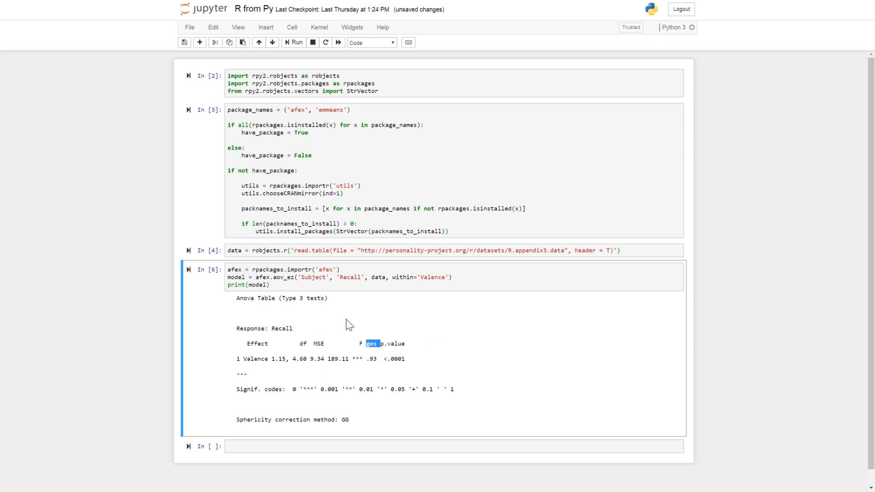
mouse_move(347, 324)
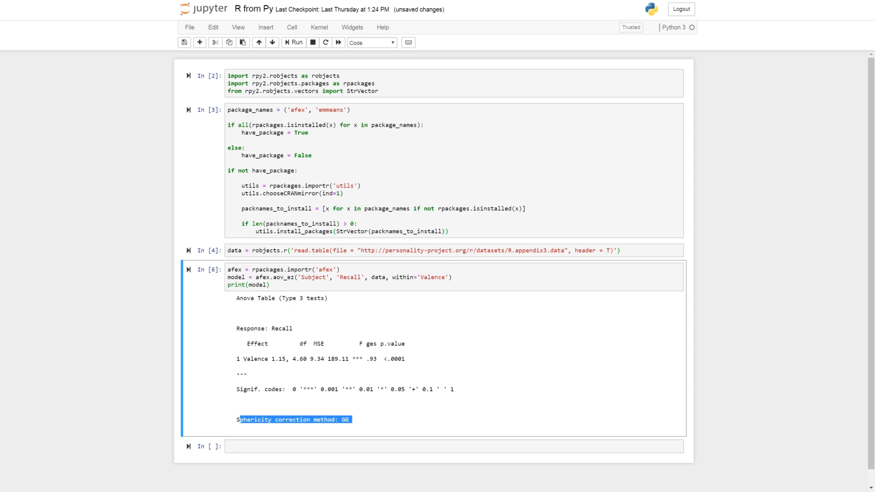
mouse_move(273, 313)
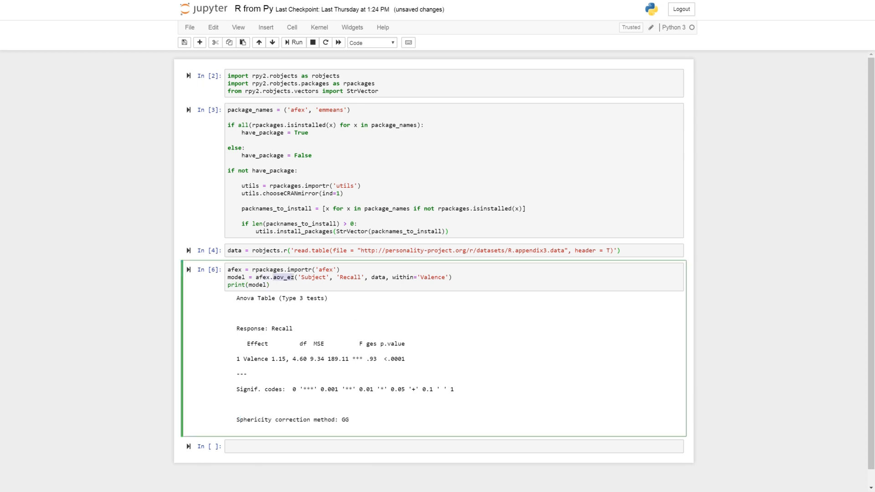
mouse_move(415, 311)
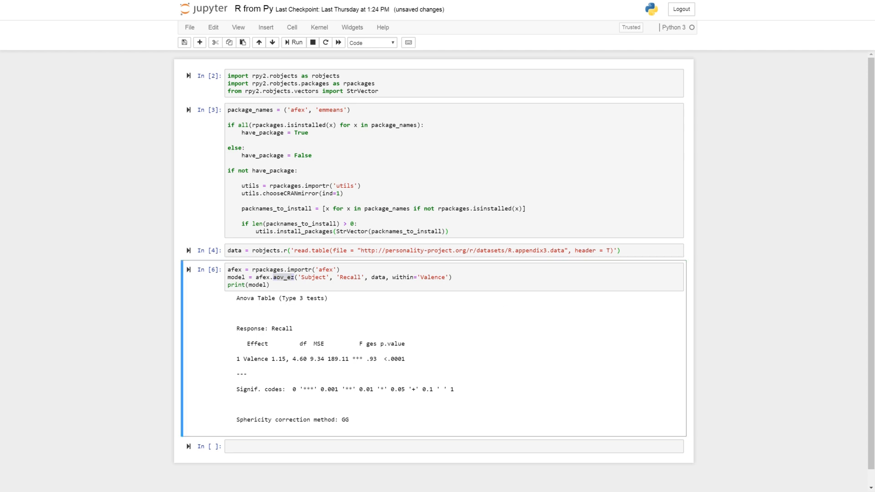
mouse_move(2, 334)
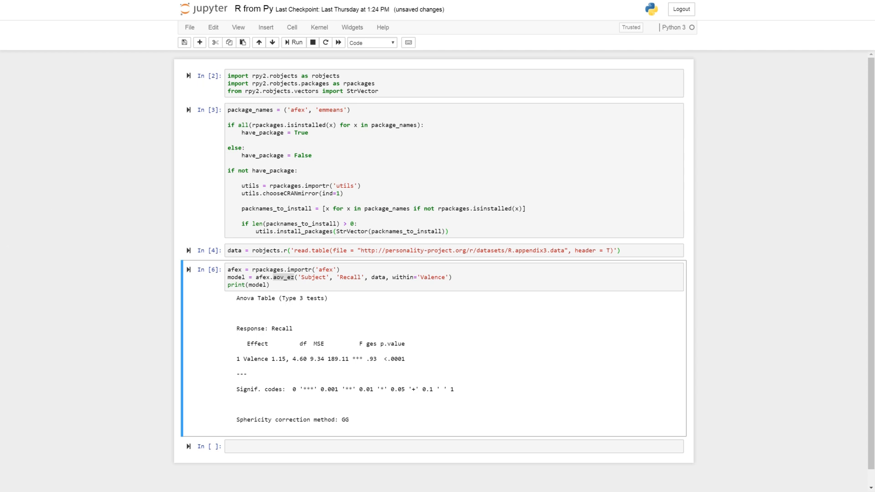
left_click(270, 284)
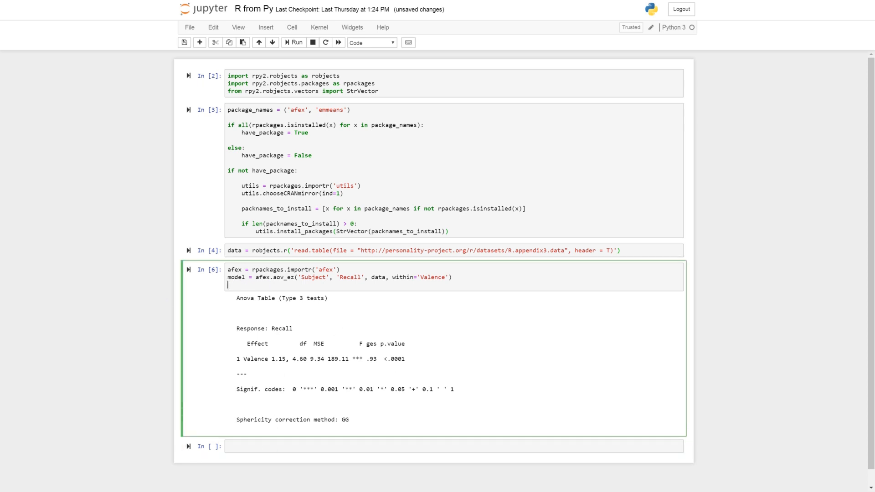
mouse_move(444, 302)
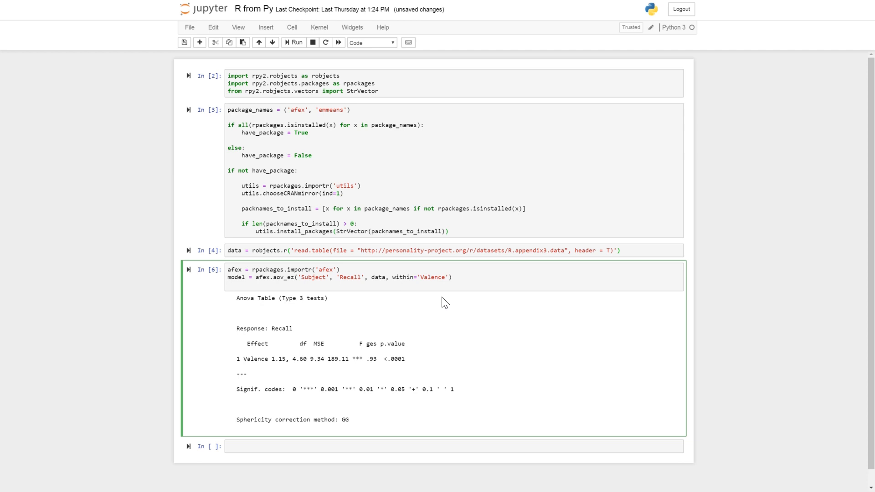
left_click(228, 285)
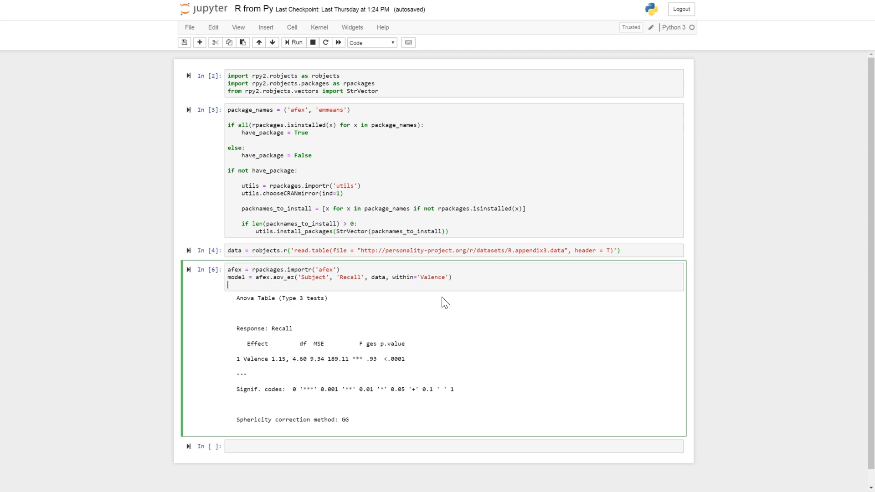
Start emmeans = rpackages.importr('emmeans', robject_translations=...).
type("emmeans =")
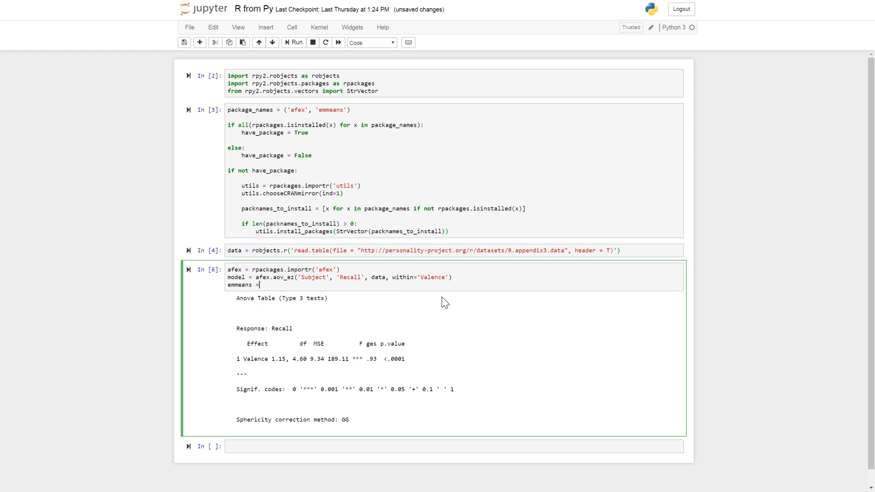
type("rpackages")
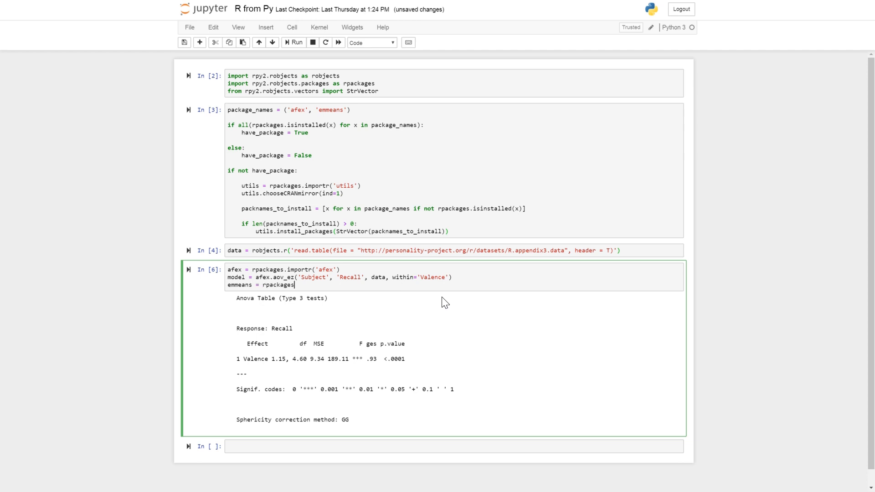
type(".importr('emmeans',")
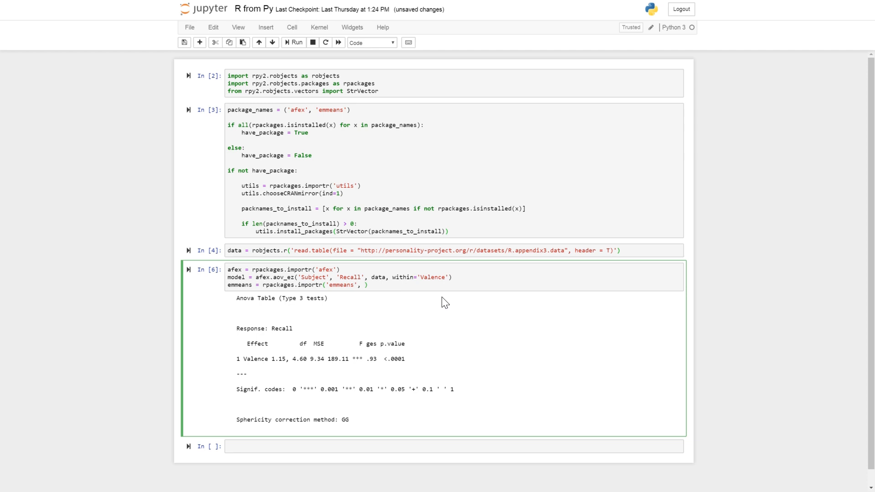
type("robject")
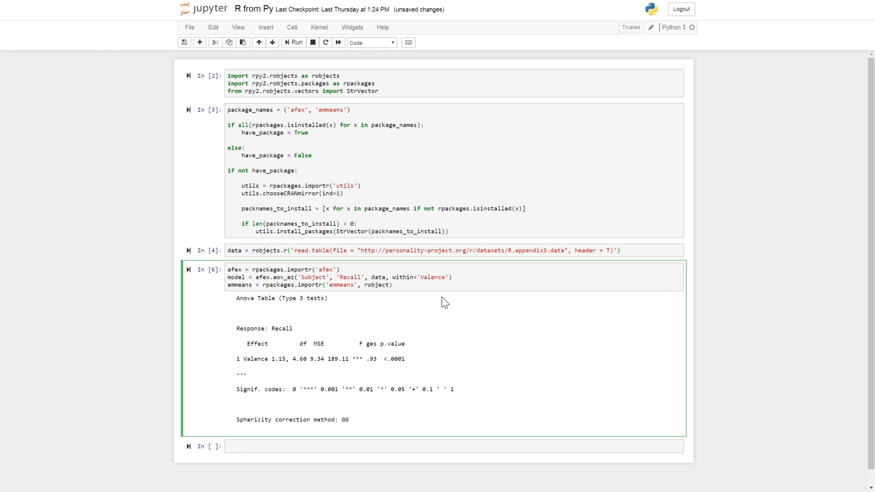
type("_translations =")
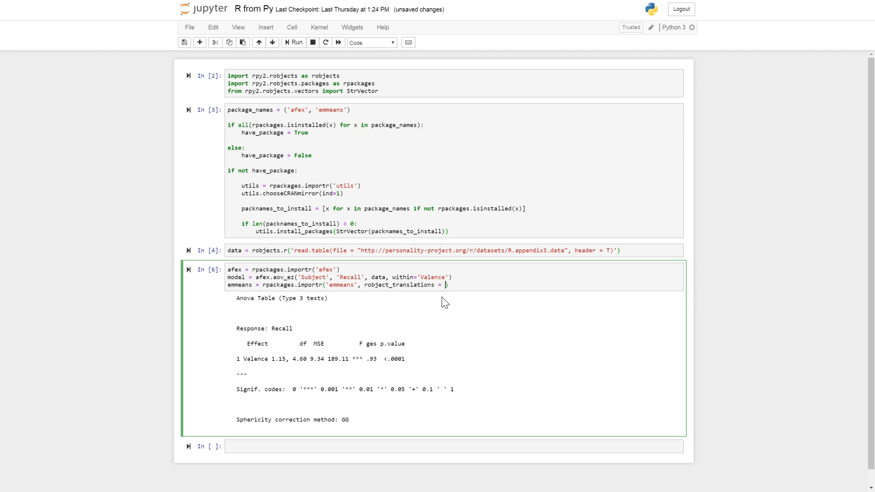
Map 'recover.data.call' to 'recover_data_call1' in the translations dict.
type("{}")
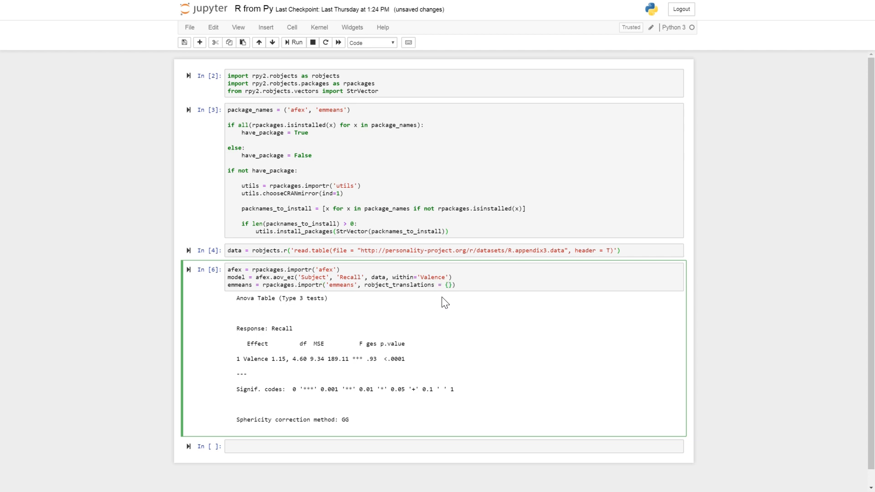
type("recover.data.cel'")
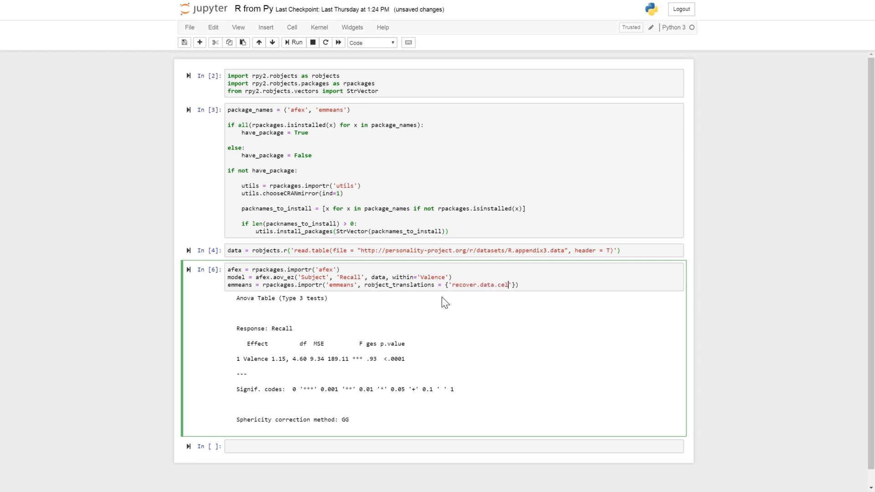
type("l")
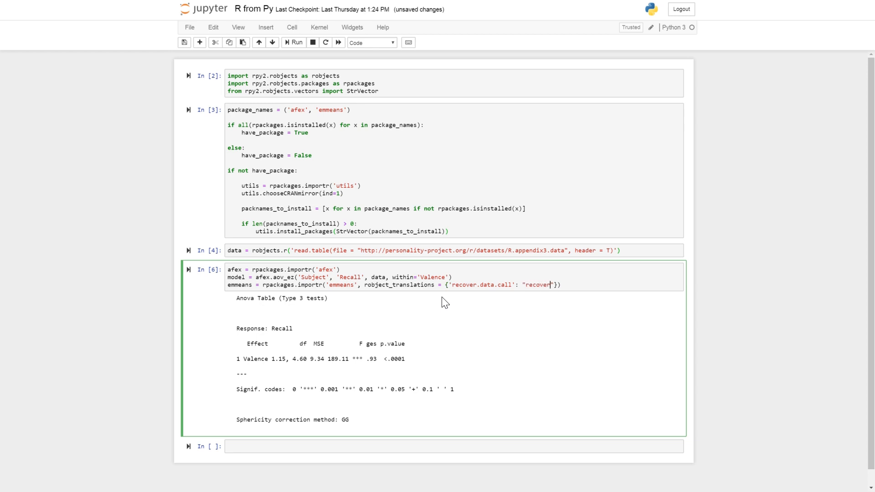
type("_data")
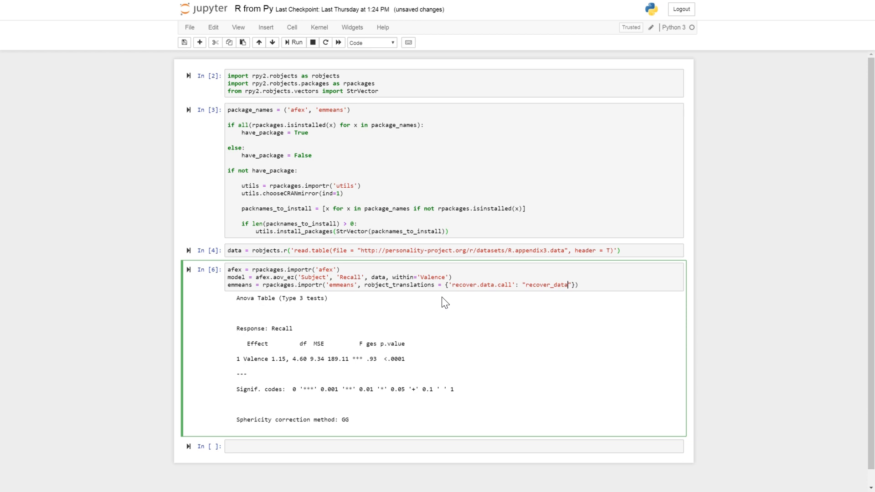
type("_call1")
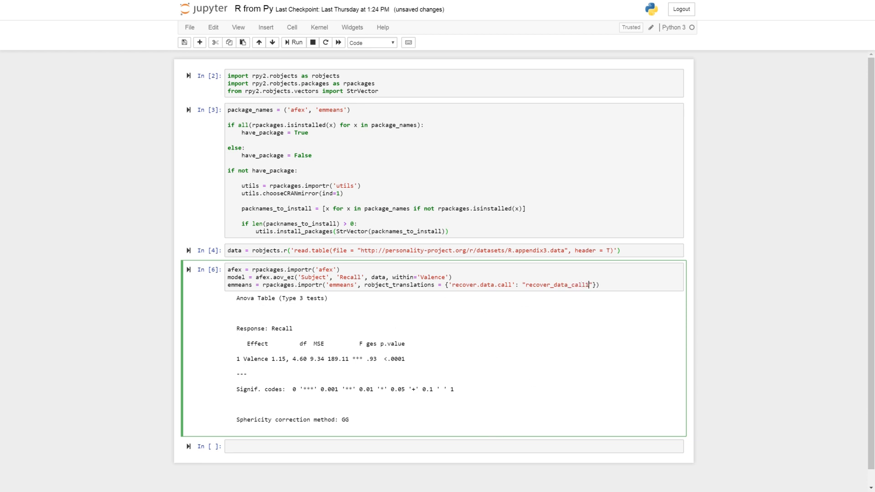
mouse_move(543, 312)
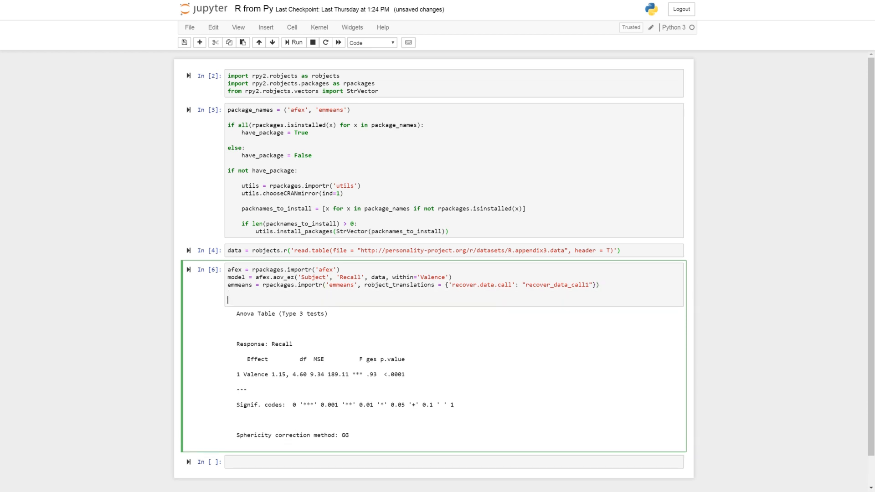
Compute pairwise = emmeans.emmeans(model, 'Valence', contr='pairwise', adj='holm').
type("pairwise =")
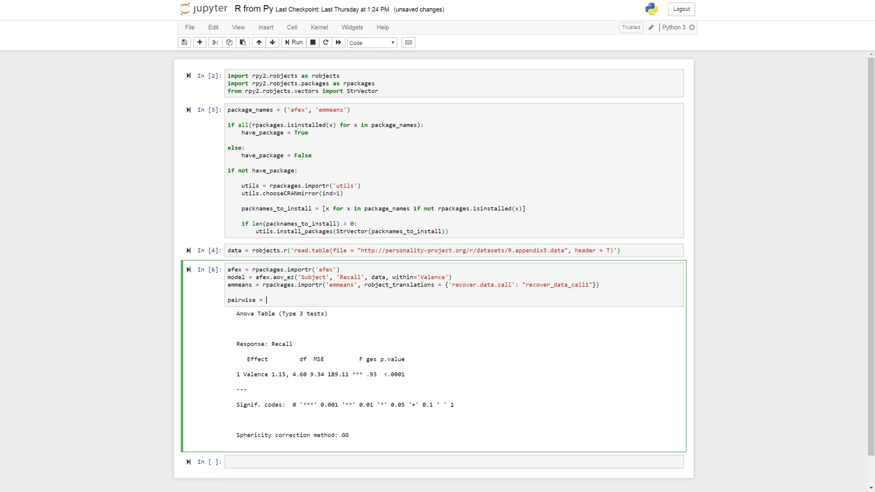
type("emmeans.emme")
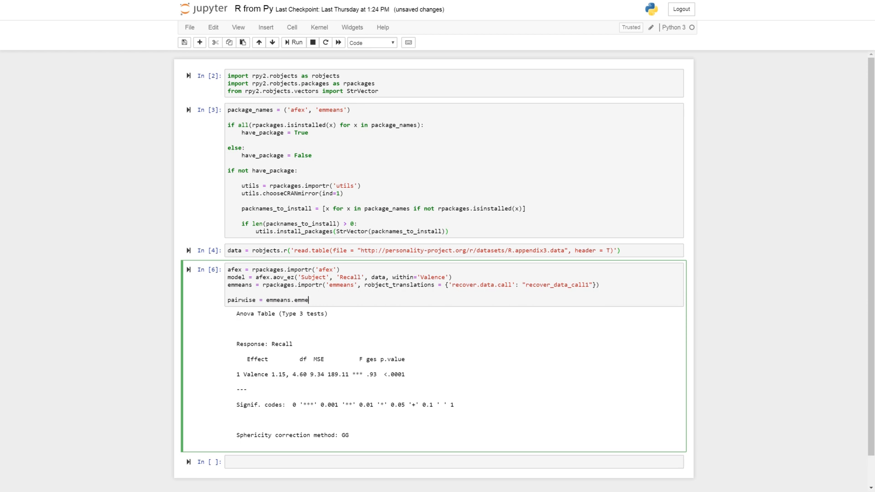
type("ans(model, '")
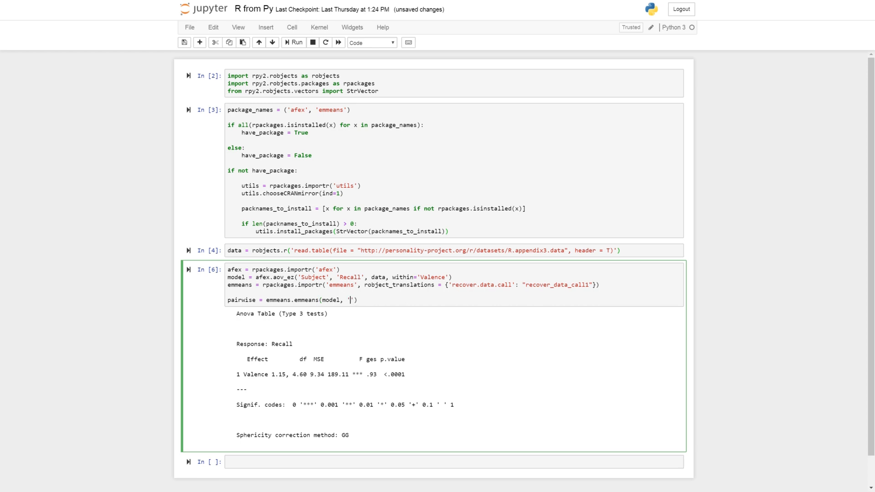
type("Valence")
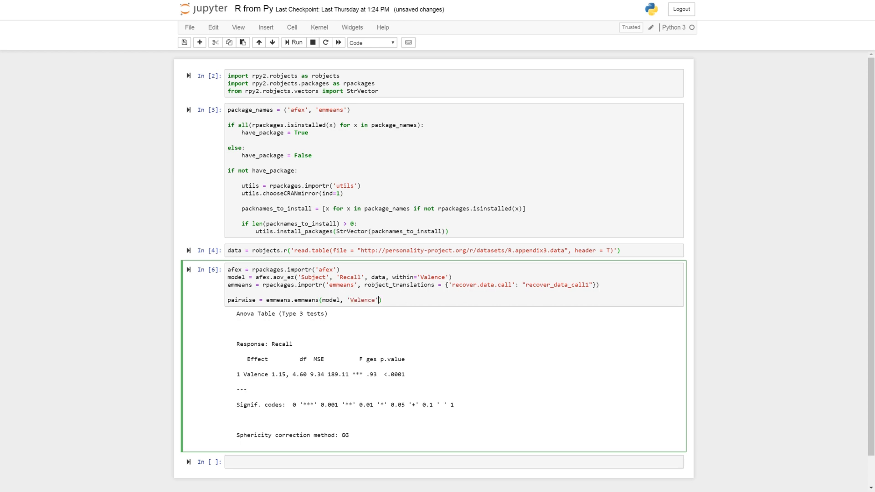
type(", contr='pairwise',")
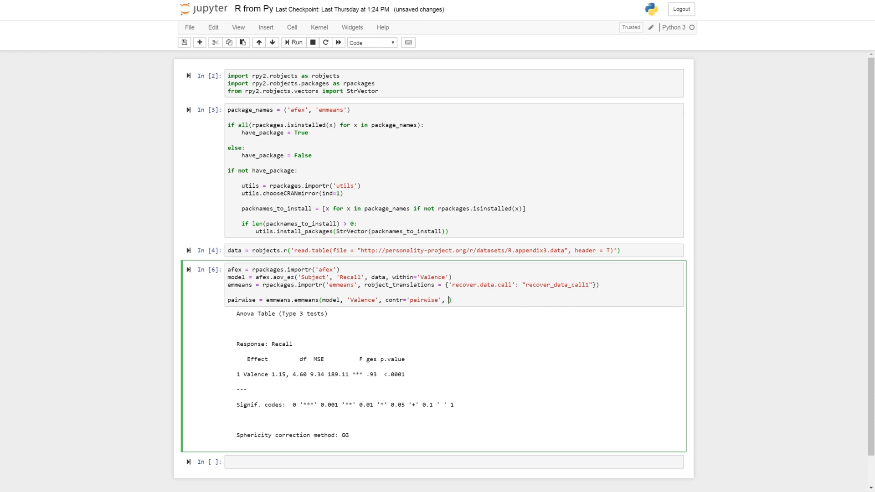
type("adj='holm")
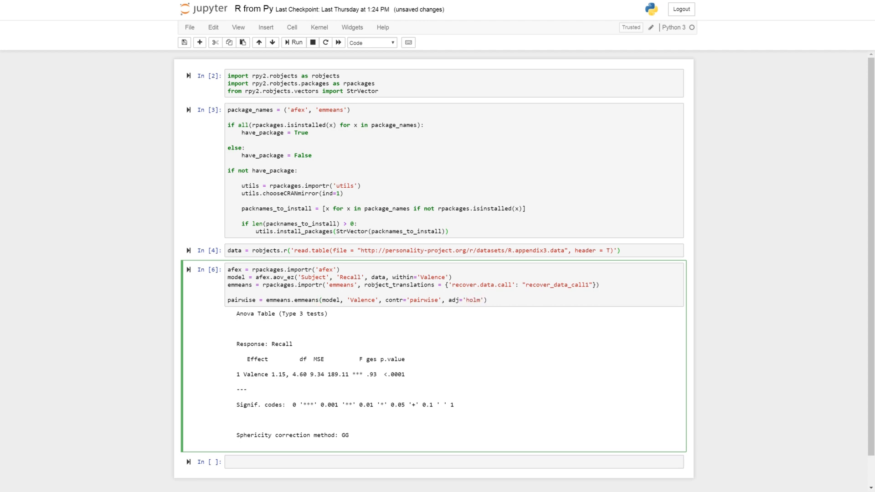
Add print(pairwise) and run the cell to show the Holm-adjusted contrasts.
type("pr")
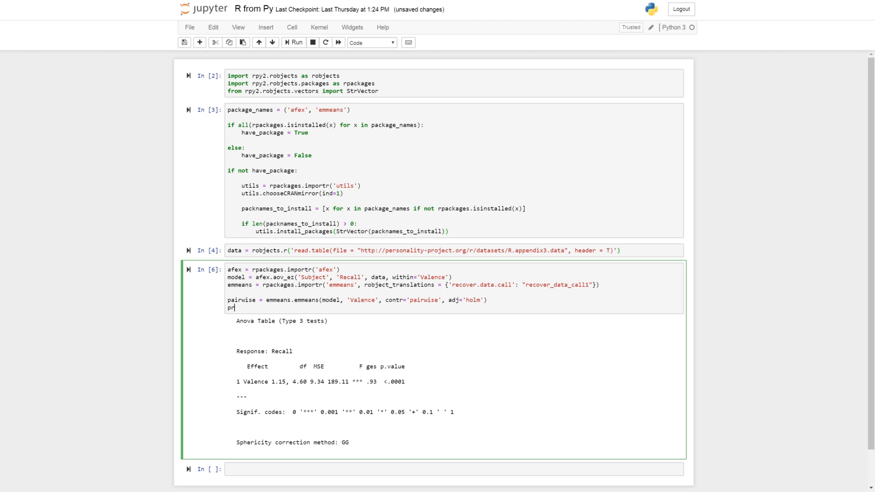
type("int(pair)")
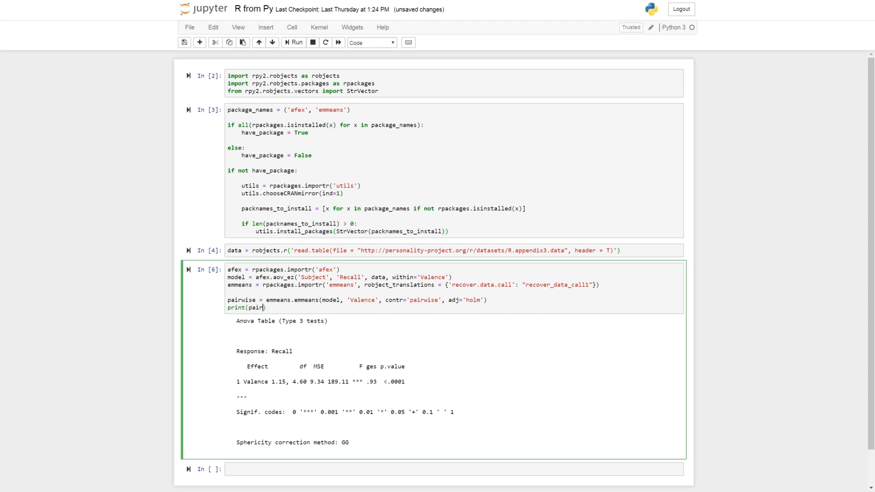
type("wise")
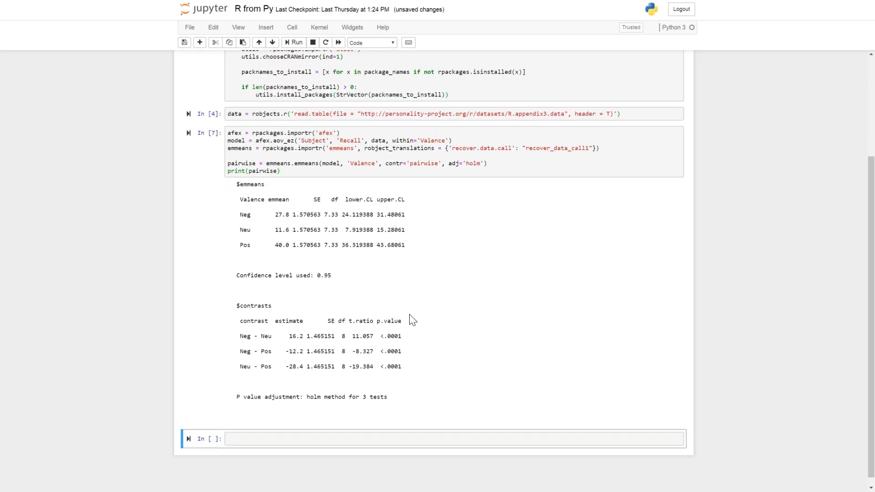
double_click(255, 200)
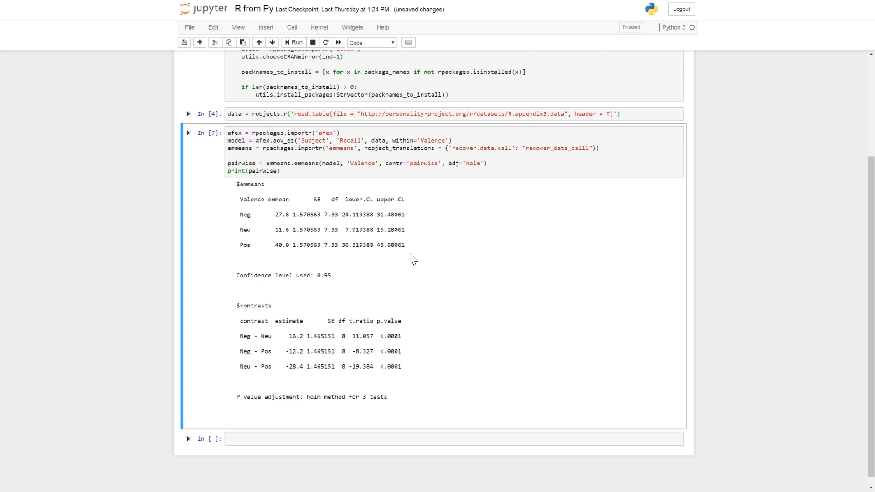
mouse_move(336, 350)
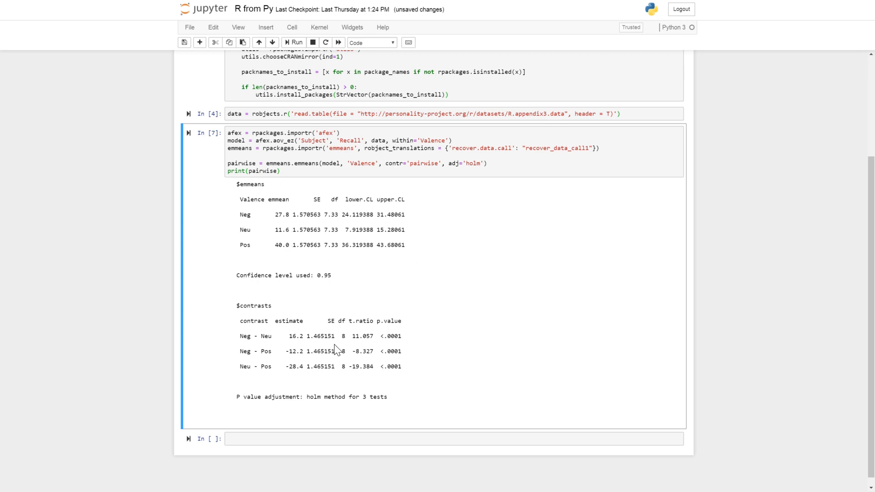
mouse_move(266, 322)
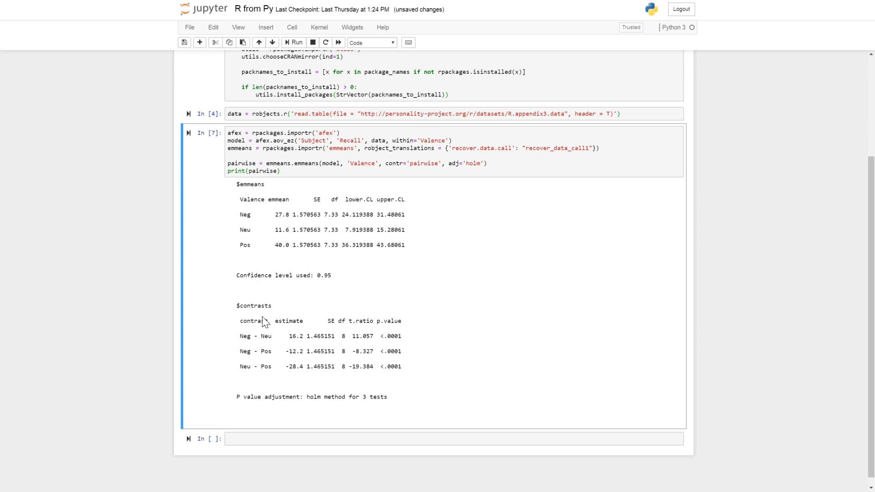
mouse_move(262, 322)
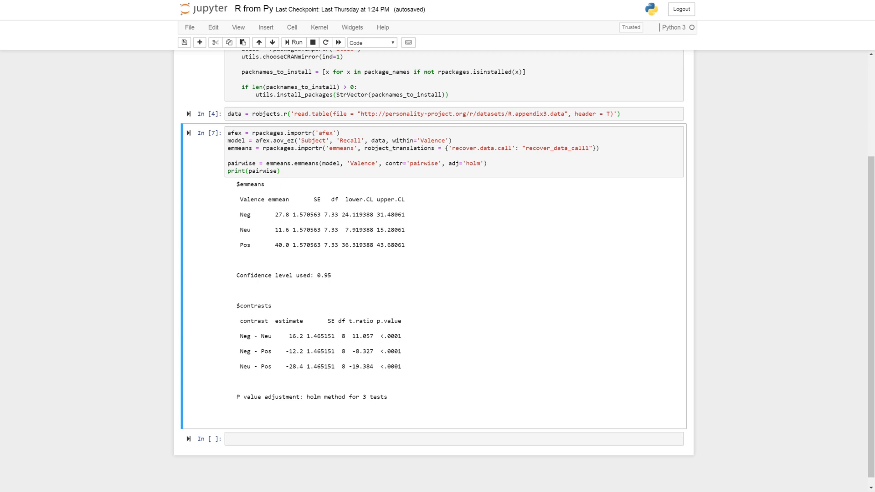
mouse_move(425, 373)
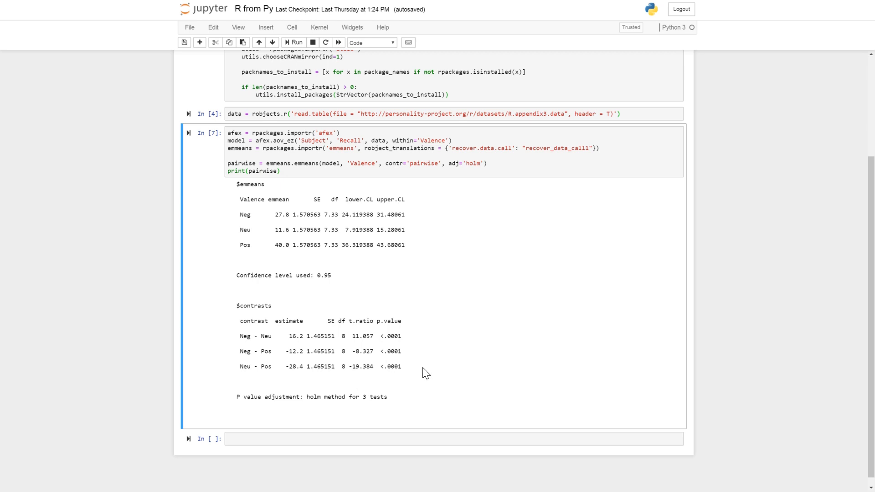
mouse_move(409, 397)
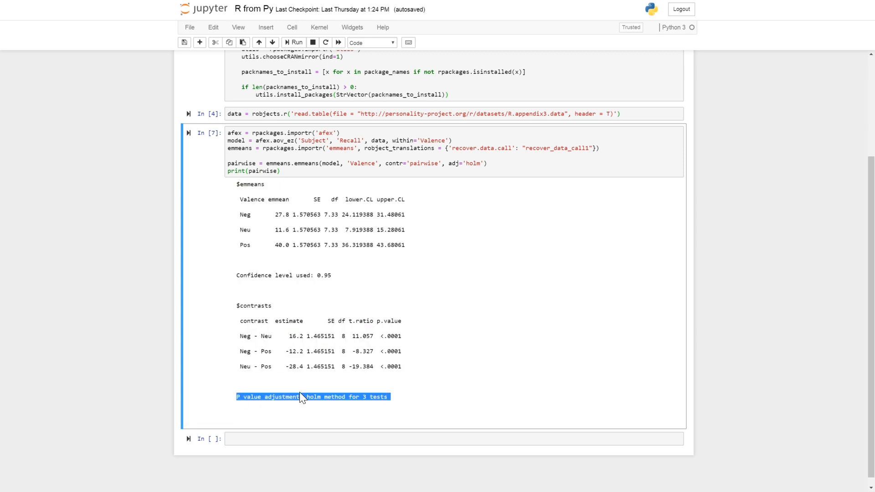
mouse_move(354, 436)
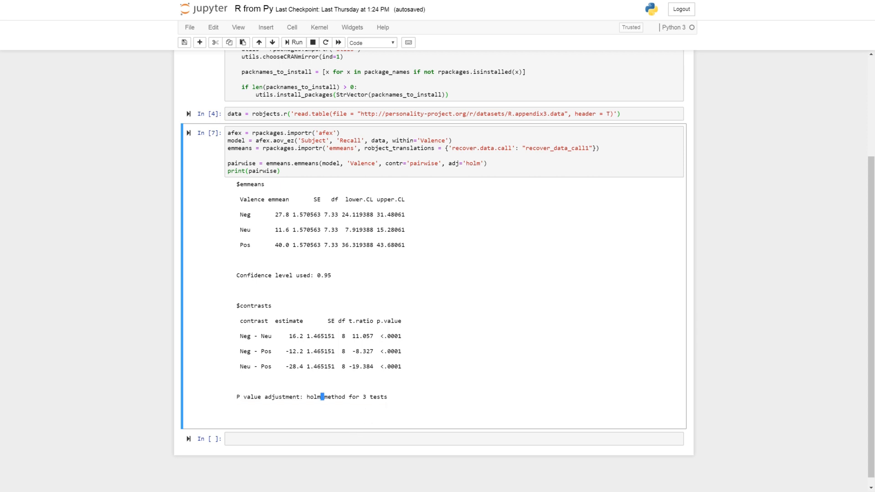
mouse_move(505, 401)
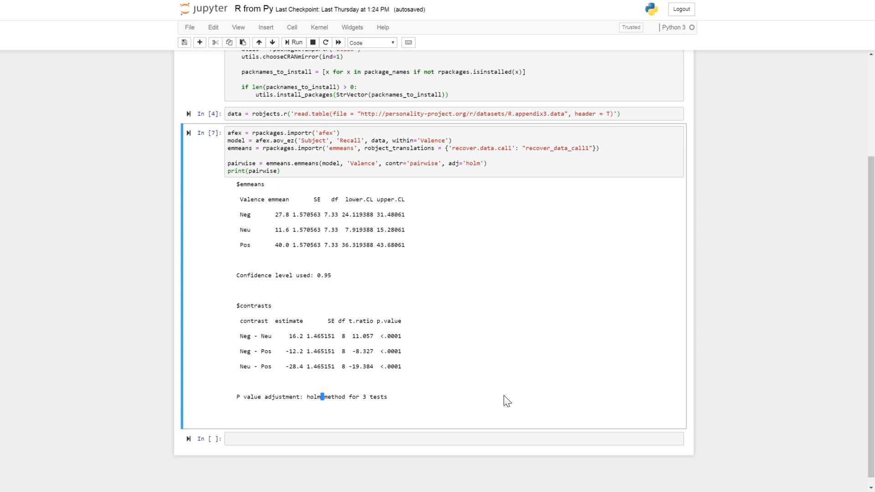